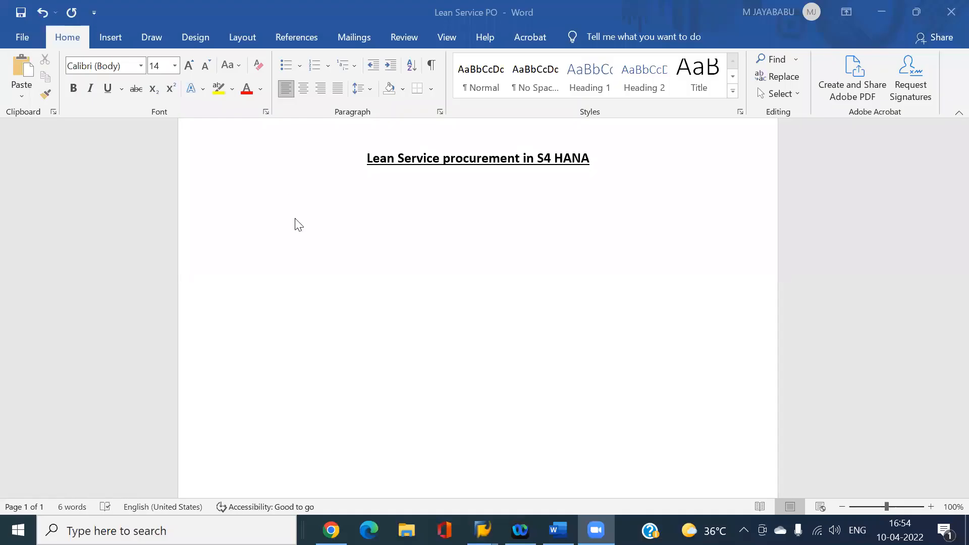
Add the note SERV on a new line below the document title.
{"action": "left_click", "coordinate": [555, 530]}
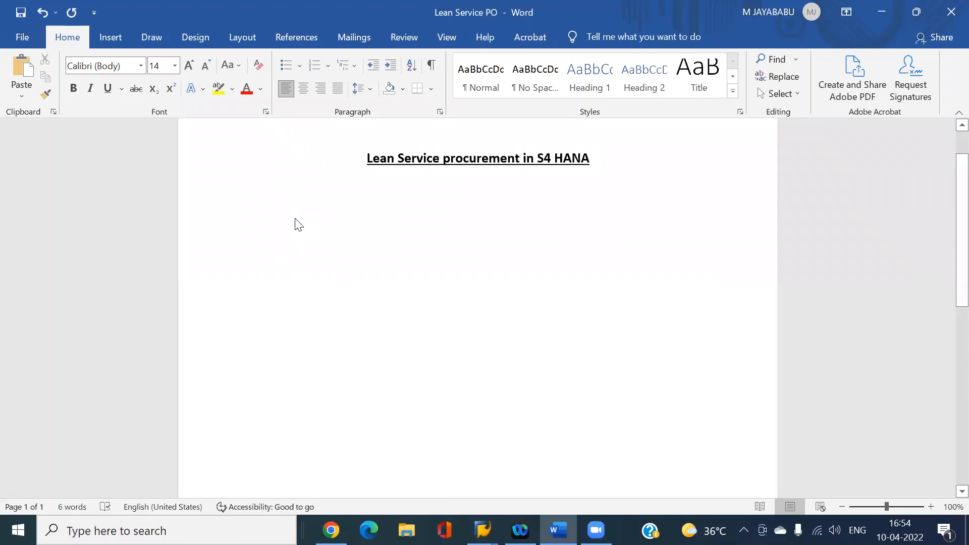
{"action": "left_click", "coordinate": [285, 185]}
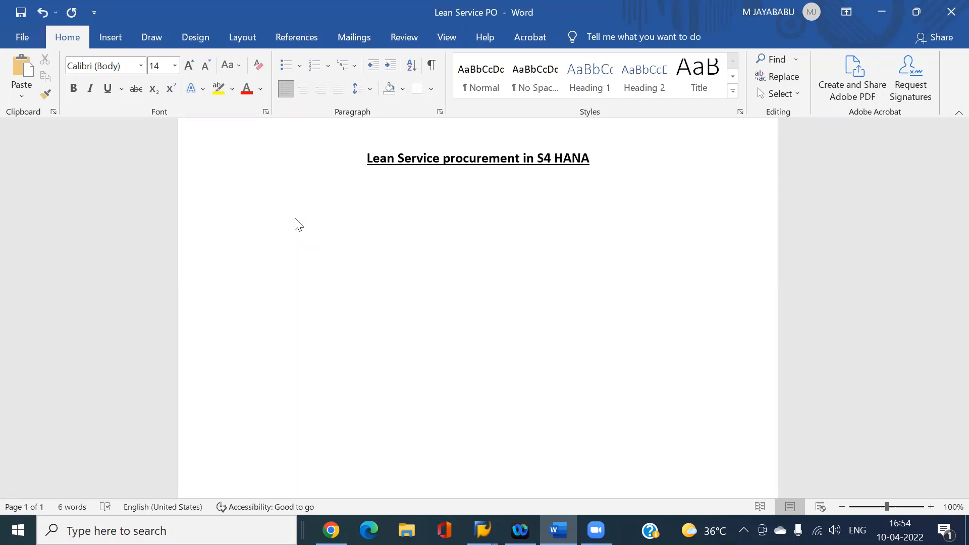
{"action": "left_click", "coordinate": [286, 185]}
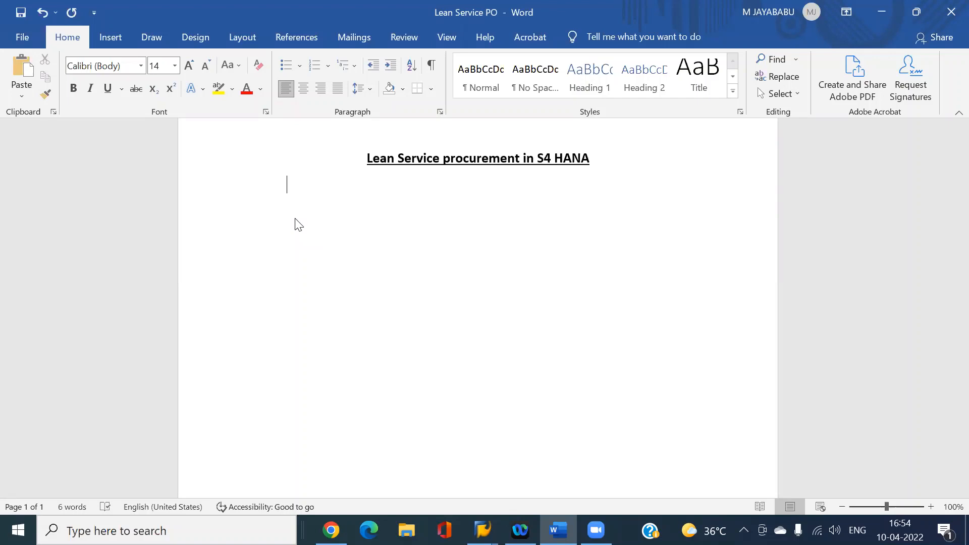
{"action": "type", "text": "SERV"}
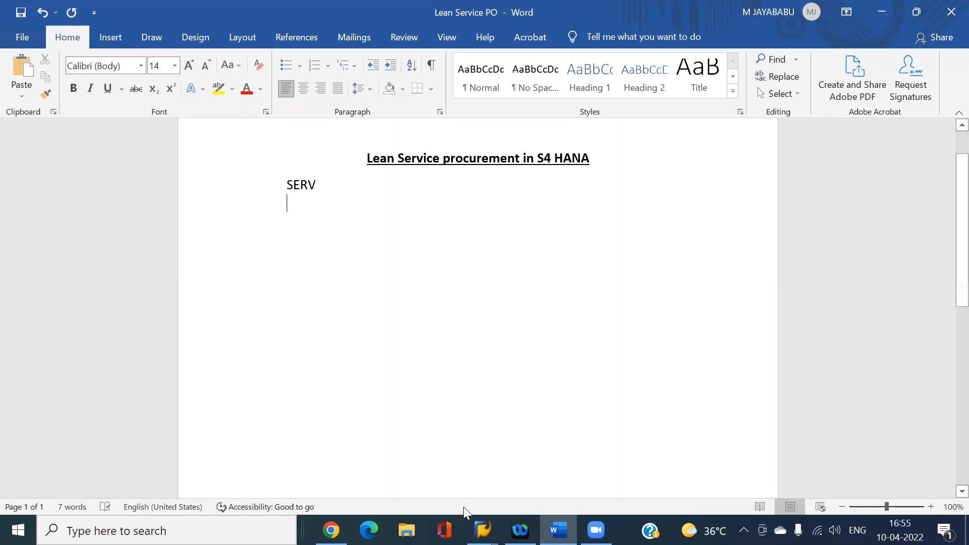
{"action": "mouse_move", "coordinate": [482, 530]}
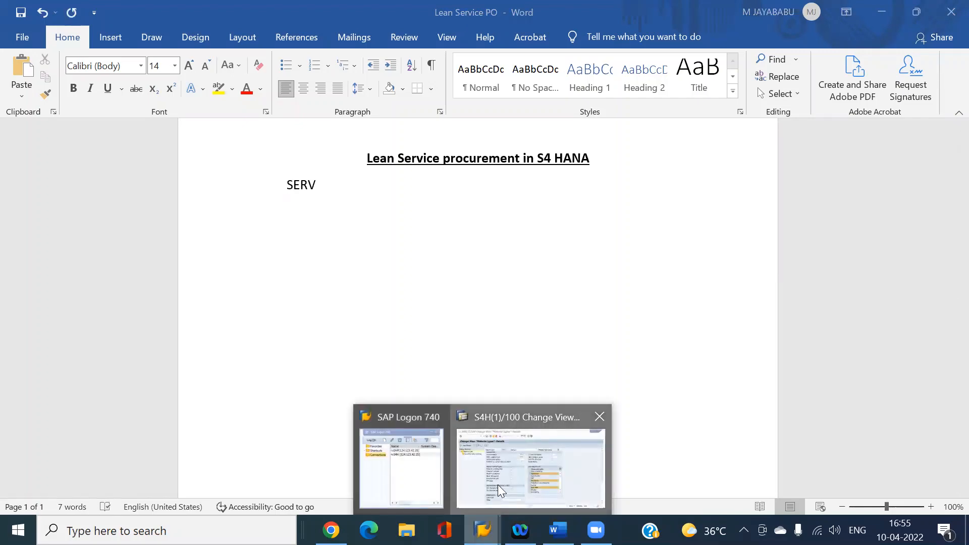
Review the SERV Services material type (product type group 2) and enter /nmm.
{"action": "left_click", "coordinate": [530, 467]}
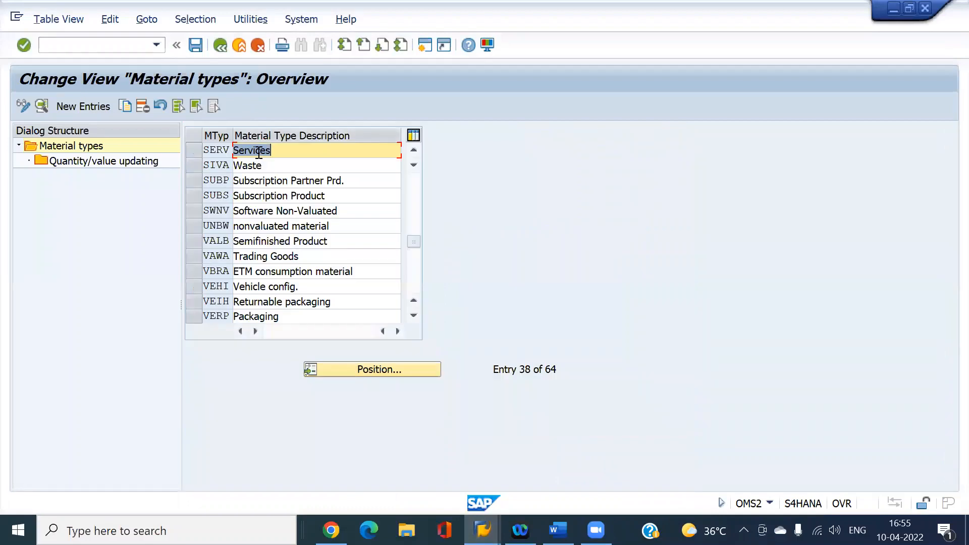
{"action": "double_click", "coordinate": [252, 150]}
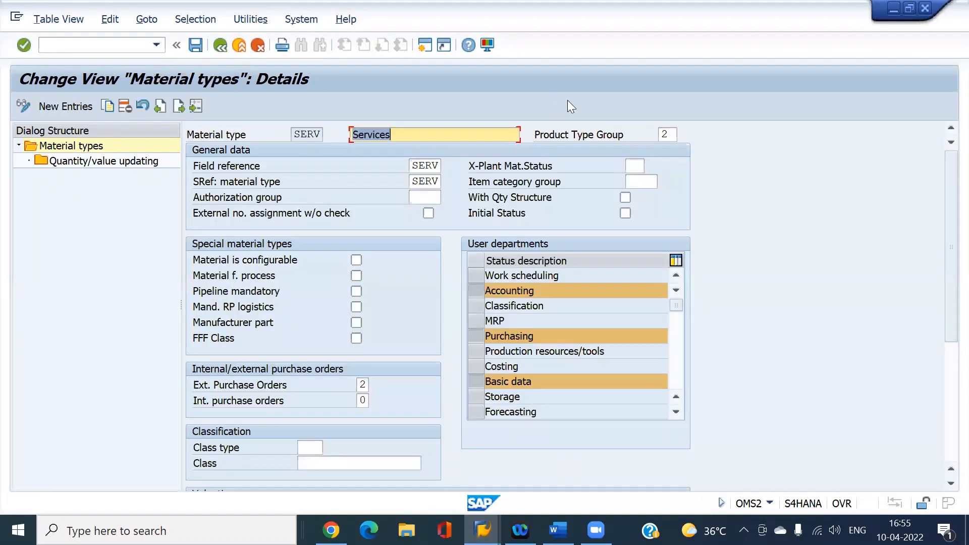
{"action": "mouse_move", "coordinate": [658, 143]}
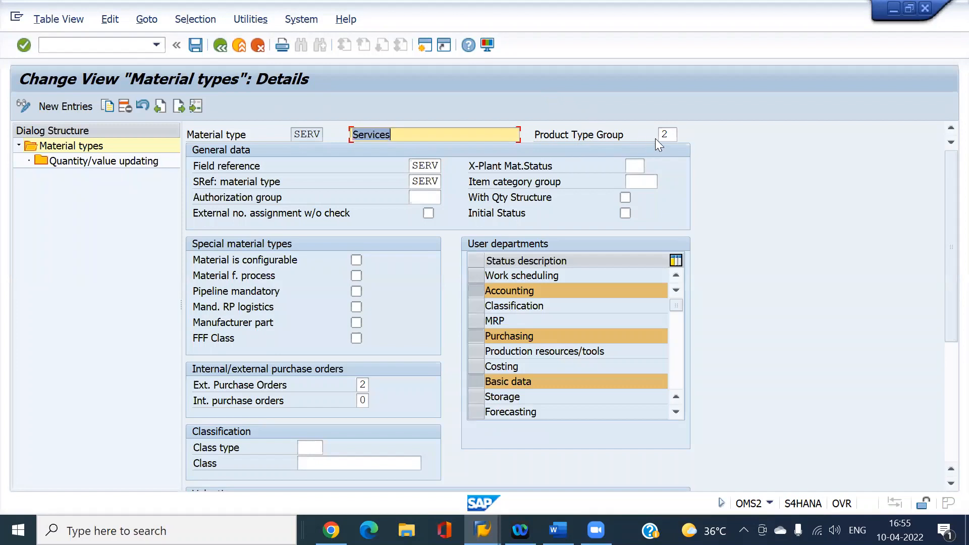
{"action": "left_click", "coordinate": [667, 134]}
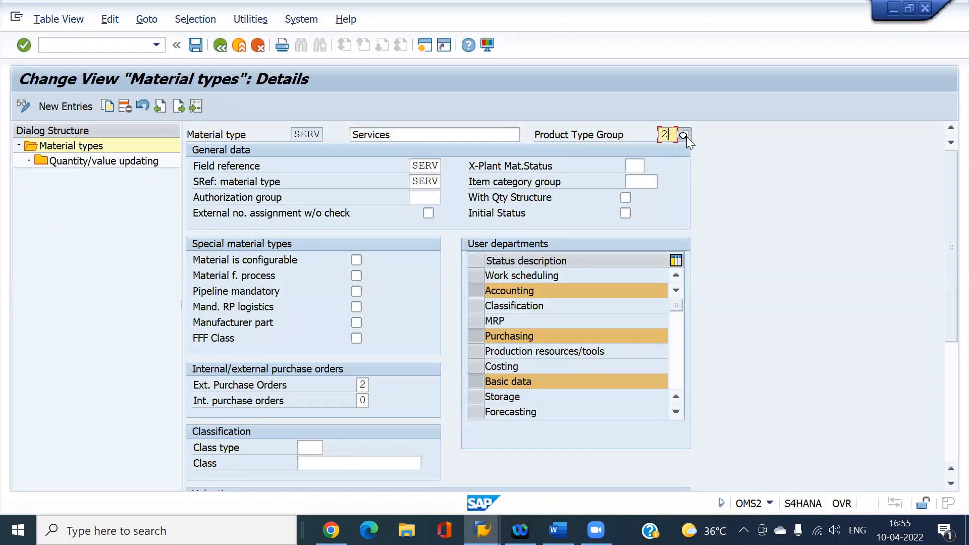
{"action": "left_click", "coordinate": [684, 134]}
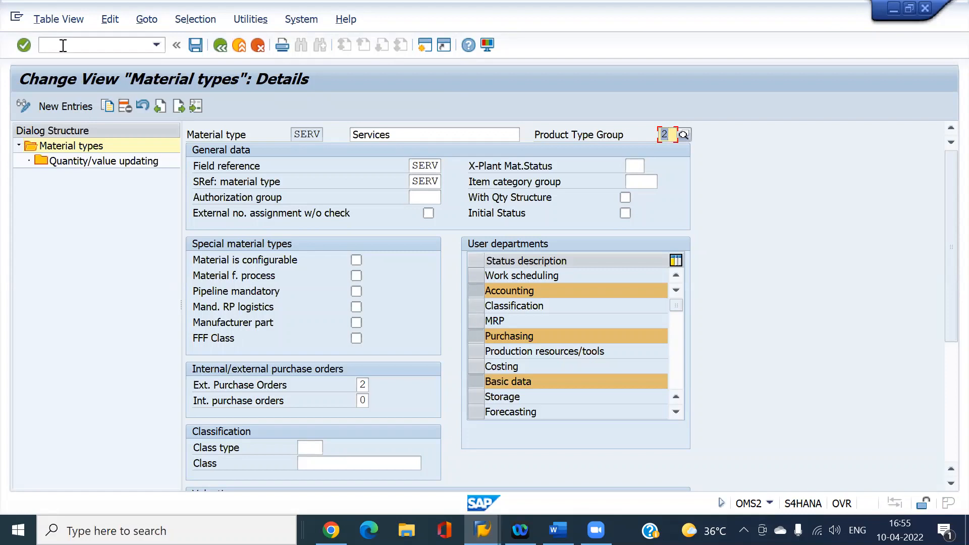
{"action": "type", "text": "/nmm"}
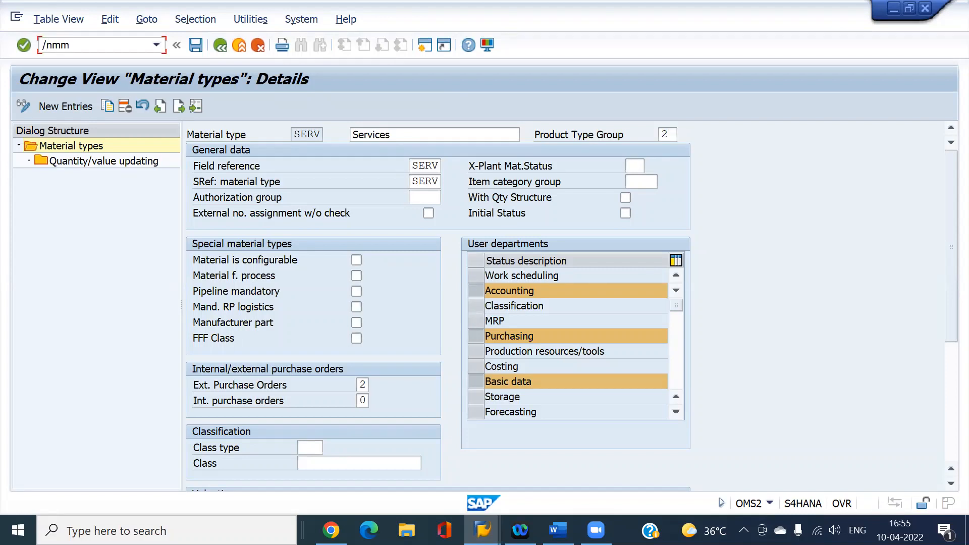
Start MM01 for Mechanical engineering, SERV, with Basic Data 1, Purchasing and Accounting 1 views.
{"action": "left_click", "coordinate": [93, 44]}
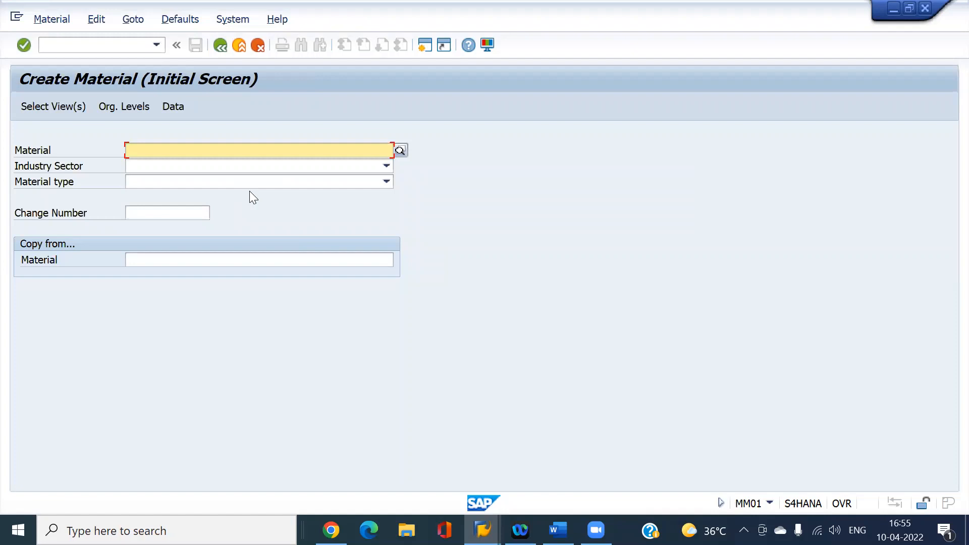
{"action": "left_click", "coordinate": [386, 166]}
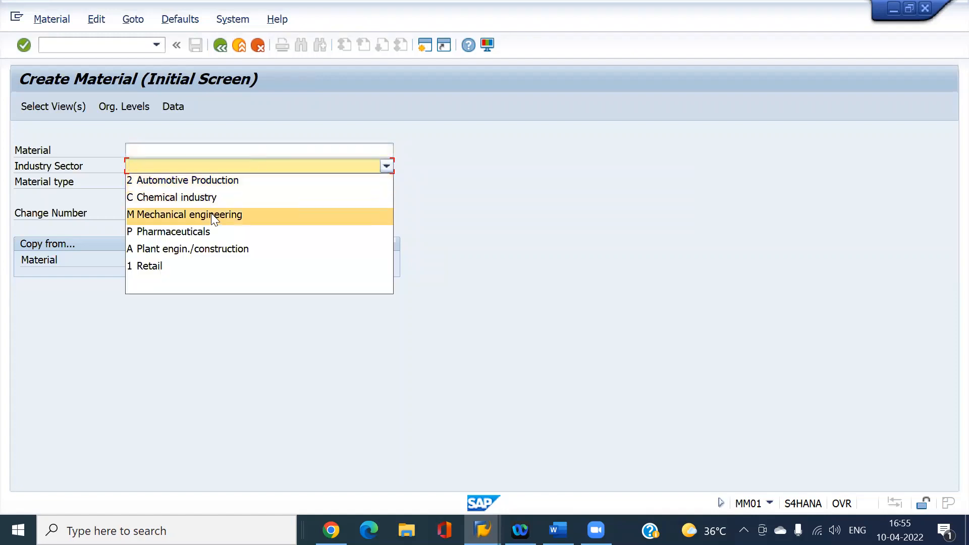
{"action": "left_click", "coordinate": [182, 214]}
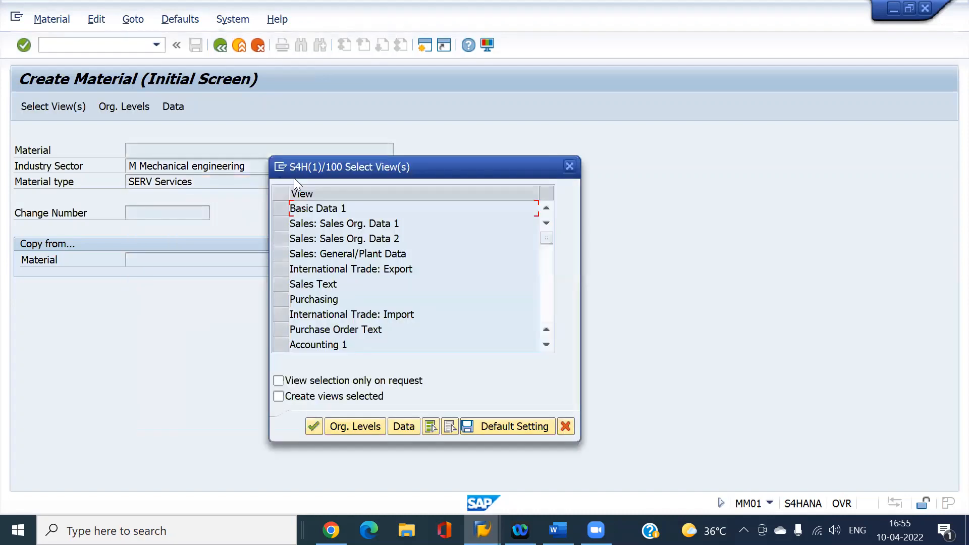
{"action": "left_click", "coordinate": [318, 208]}
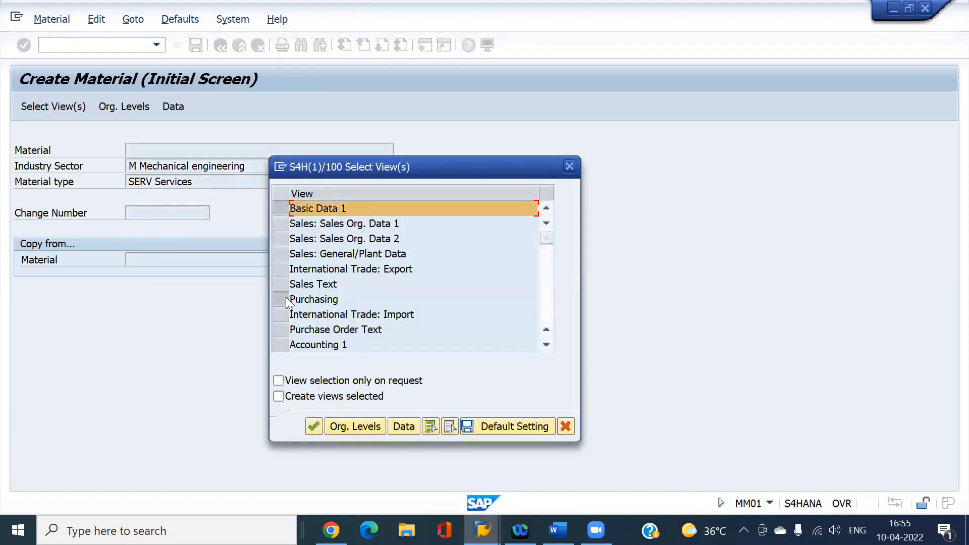
{"action": "left_click", "coordinate": [314, 299]}
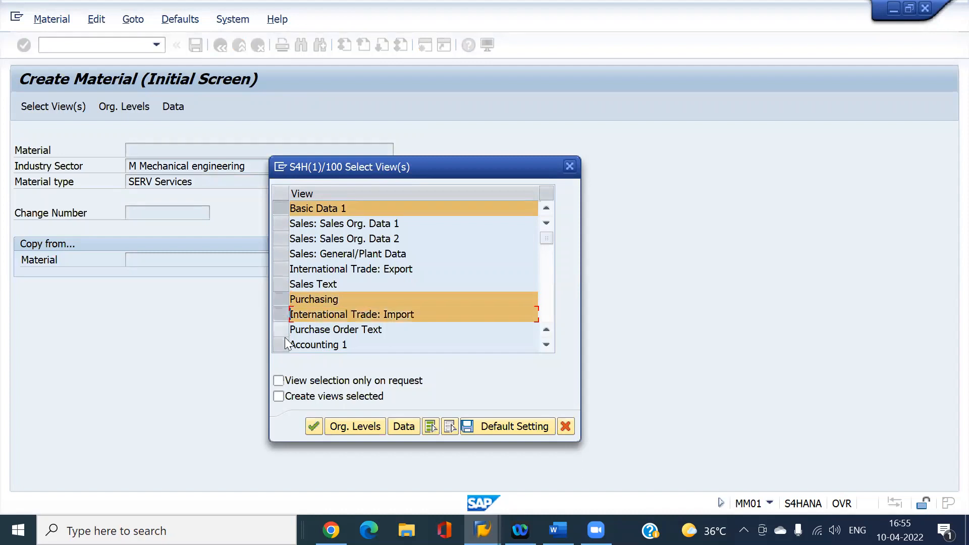
{"action": "left_click", "coordinate": [354, 426]}
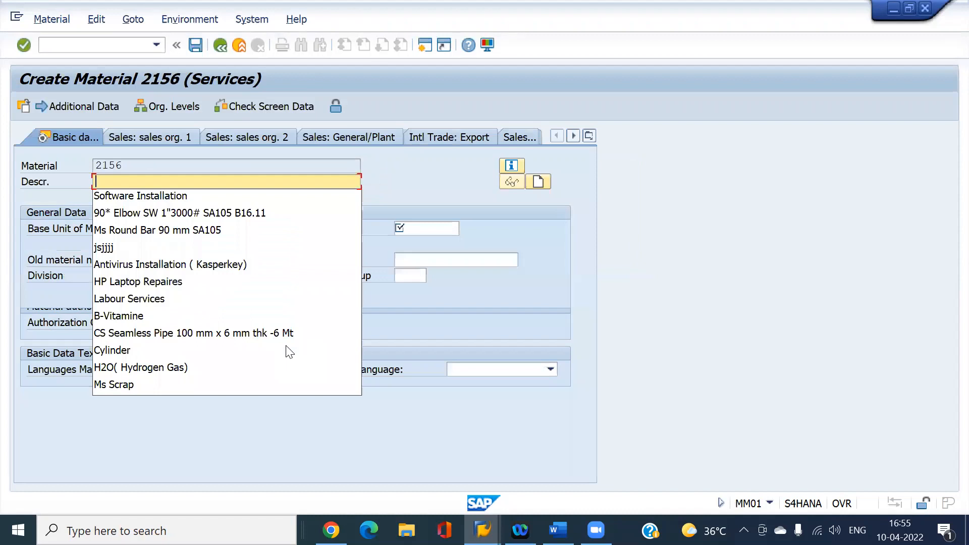
Enter Software Installation, material group P001, tax indicator 0, valuation class 32 and save material 2156.
{"action": "left_click", "coordinate": [141, 196]}
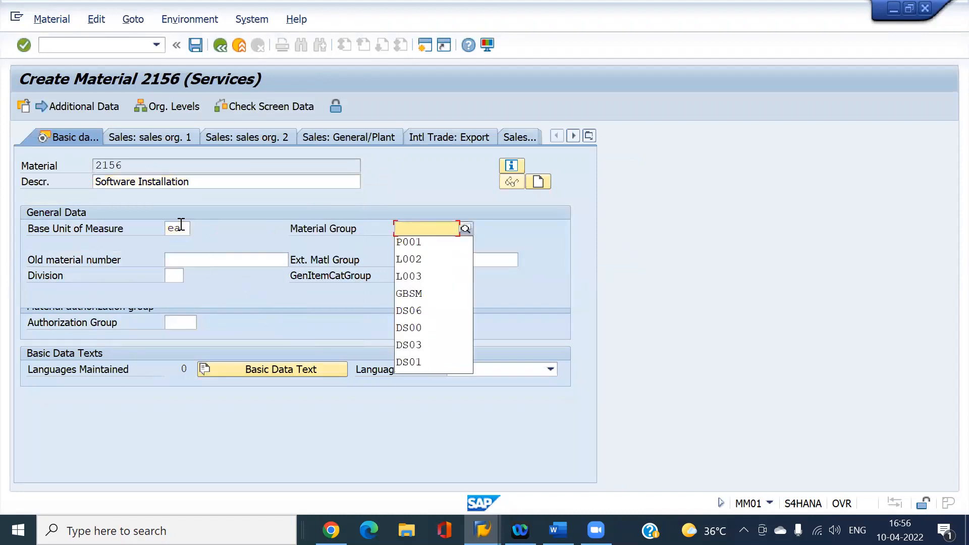
{"action": "left_click", "coordinate": [409, 242]}
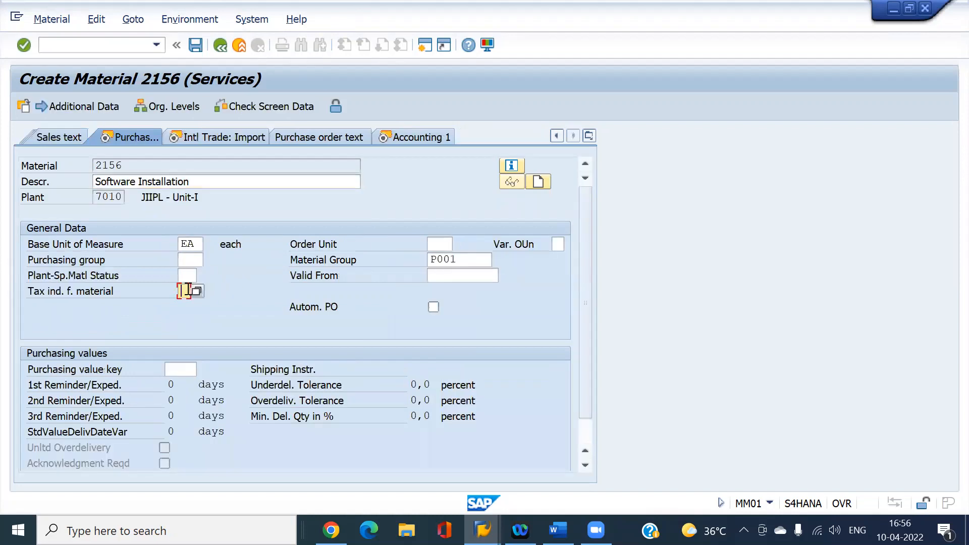
{"action": "type", "text": "0"}
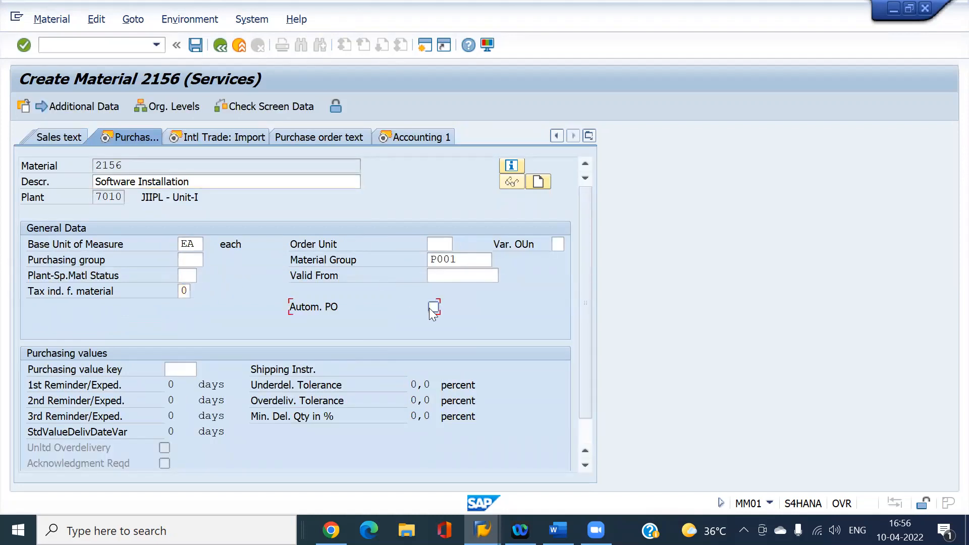
{"action": "left_click", "coordinate": [222, 136]}
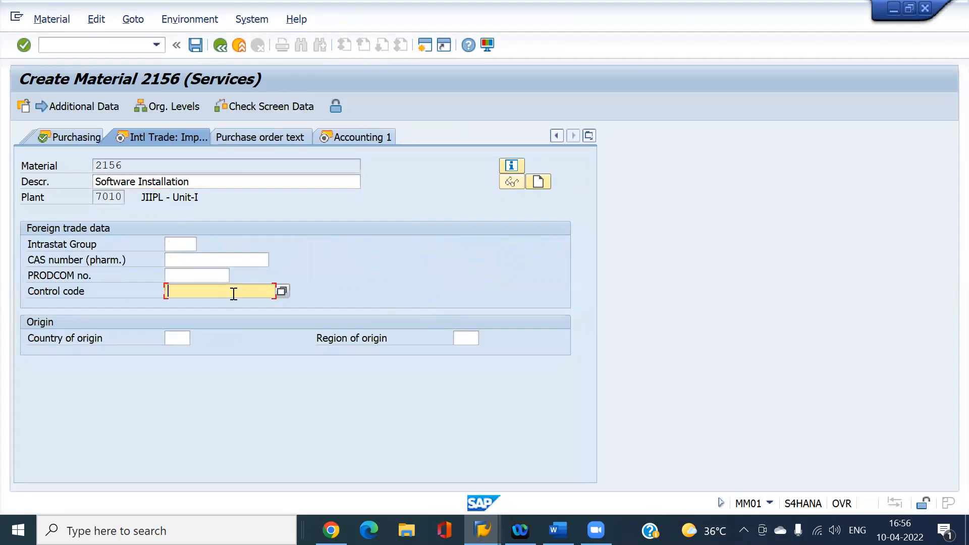
{"action": "left_click", "coordinate": [359, 136]}
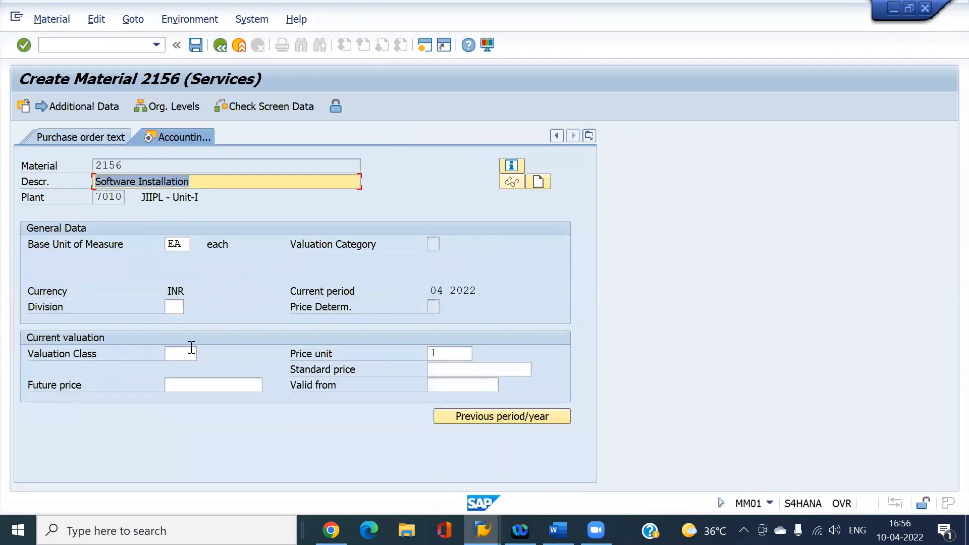
{"action": "type", "text": "3200"}
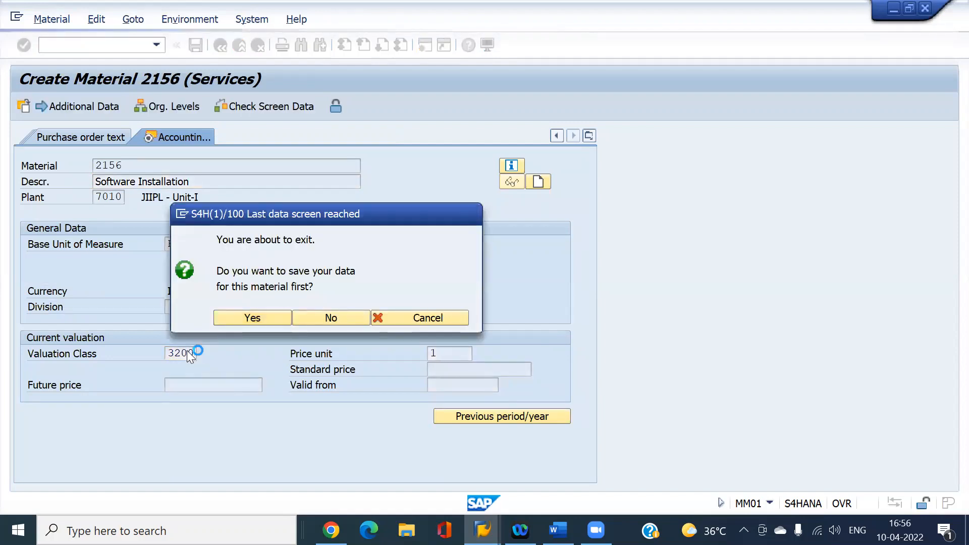
{"action": "left_click", "coordinate": [251, 318]}
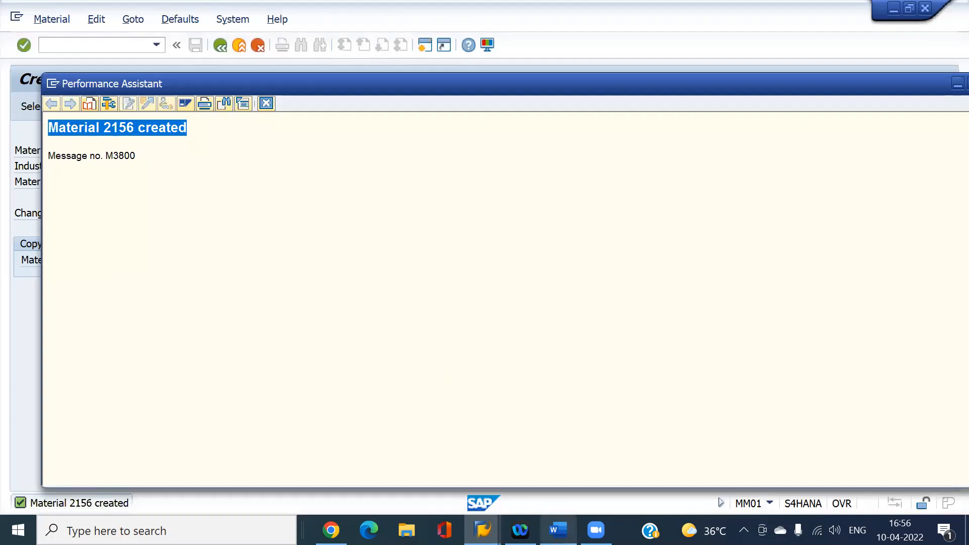
Record the line Material 2156 created in the Word notes.
{"action": "left_click", "coordinate": [557, 530]}
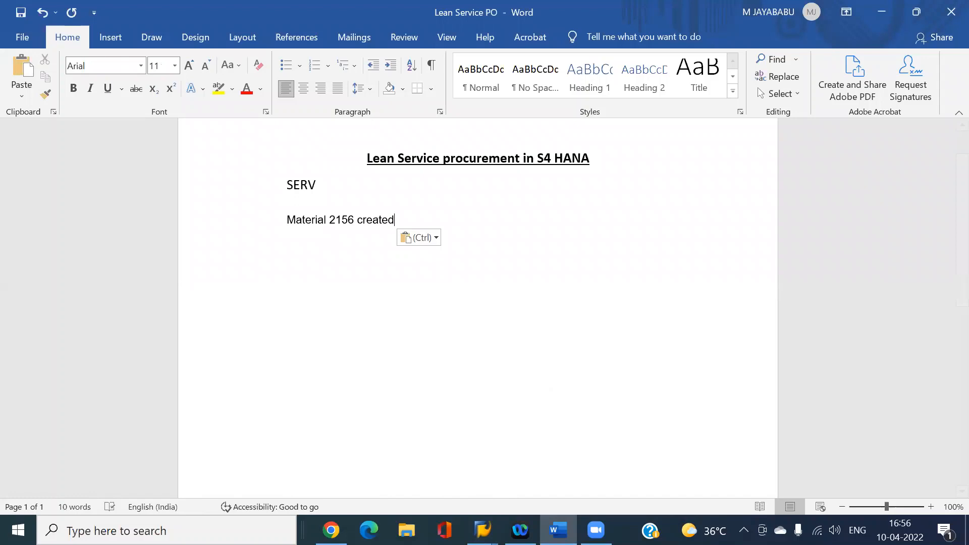
{"action": "mouse_move", "coordinate": [482, 529]}
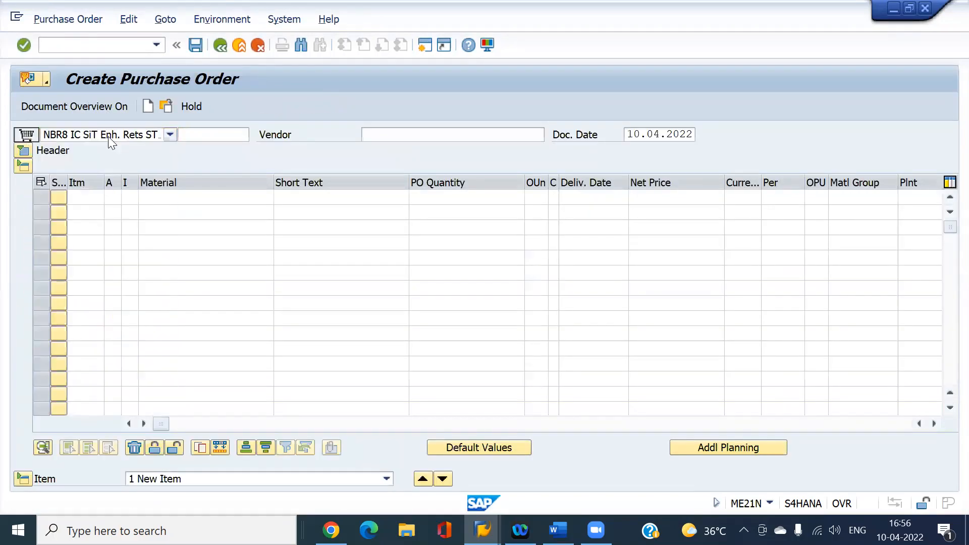
{"action": "left_click", "coordinate": [170, 134]}
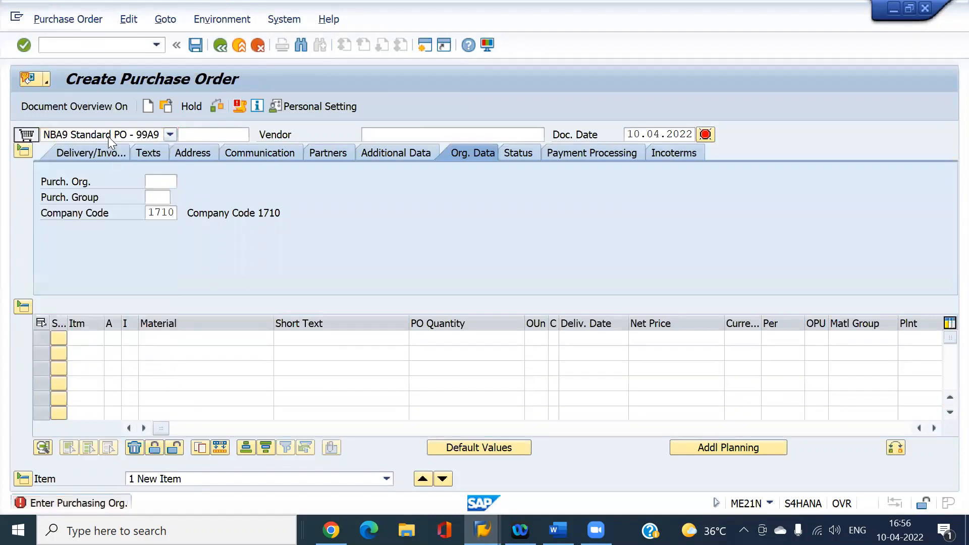
{"action": "left_click", "coordinate": [451, 134]}
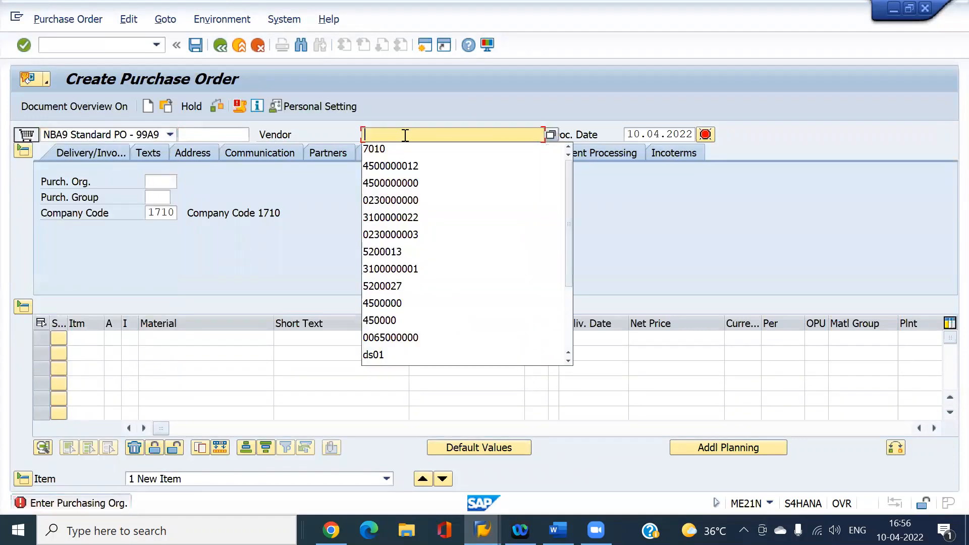
{"action": "left_click", "coordinate": [391, 165]}
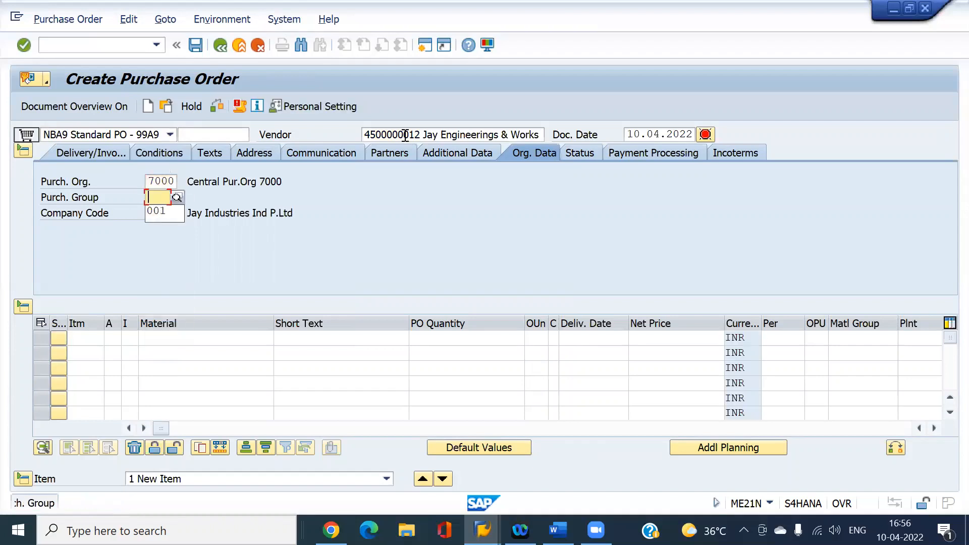
{"action": "type", "text": "001"}
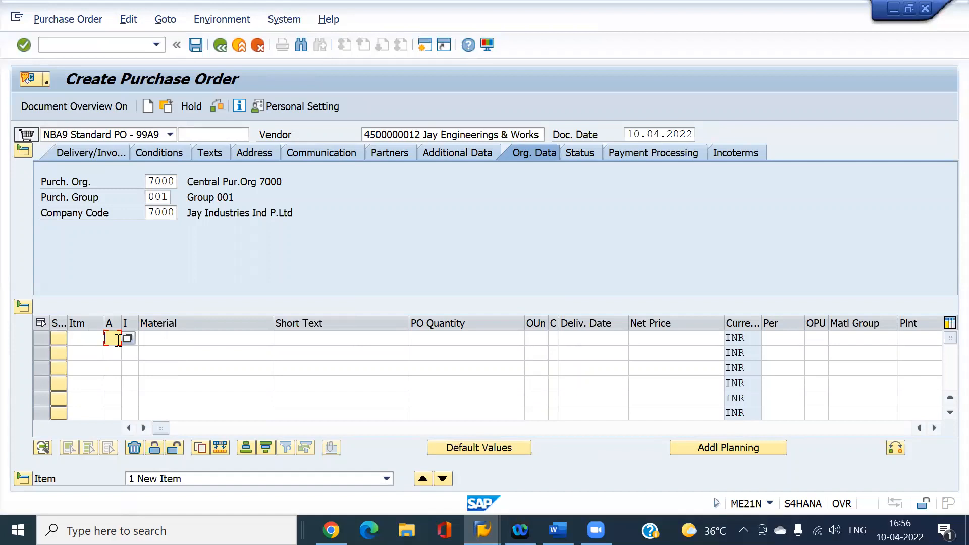
{"action": "type", "text": "k"}
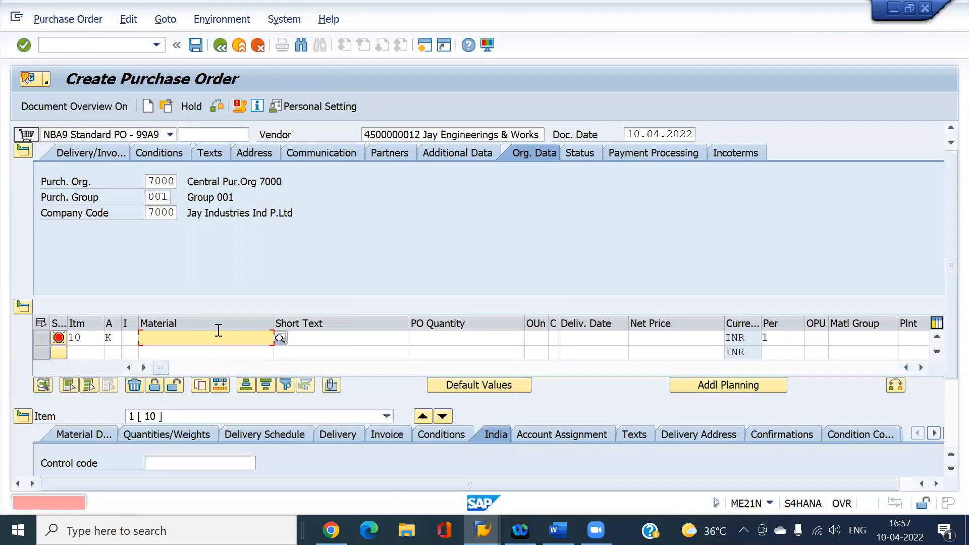
Enter item 10 with material 2156 from the notes, quantity 10 and plant 7010.
{"action": "left_click", "coordinate": [555, 530]}
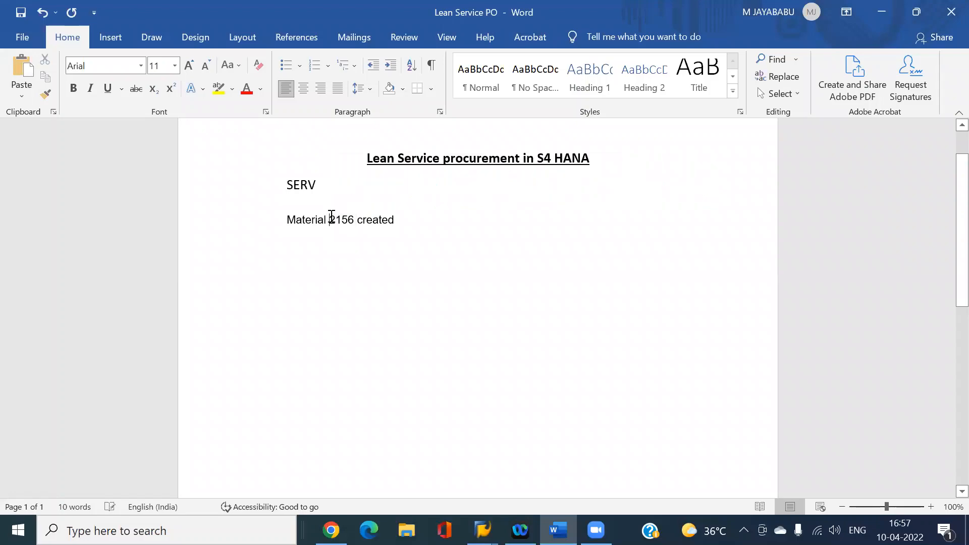
{"action": "double_click", "coordinate": [334, 219]}
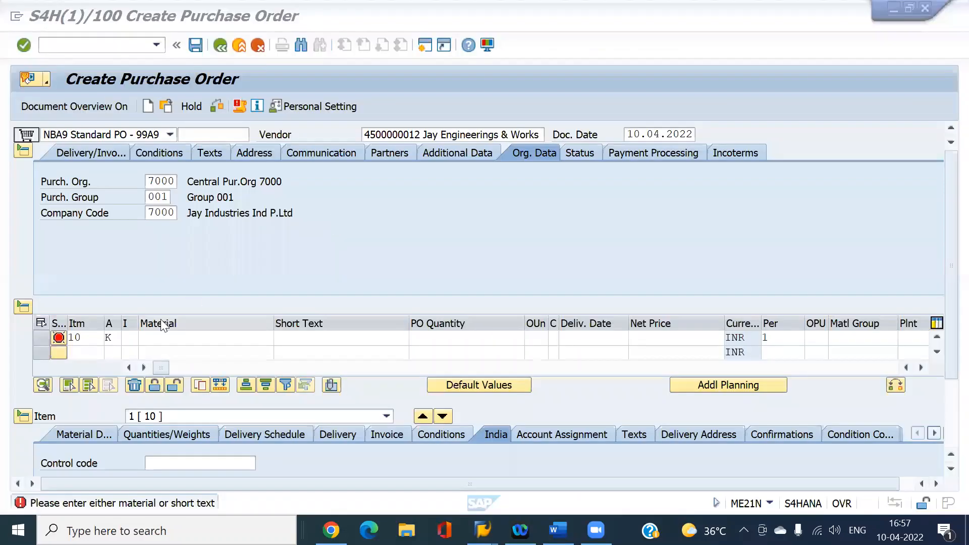
{"action": "type", "text": "2156"}
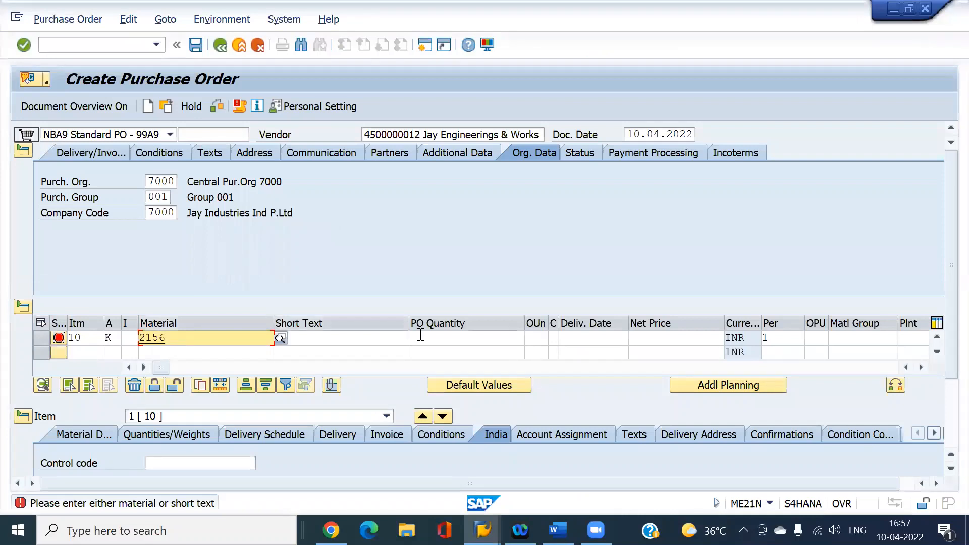
{"action": "type", "text": "10"}
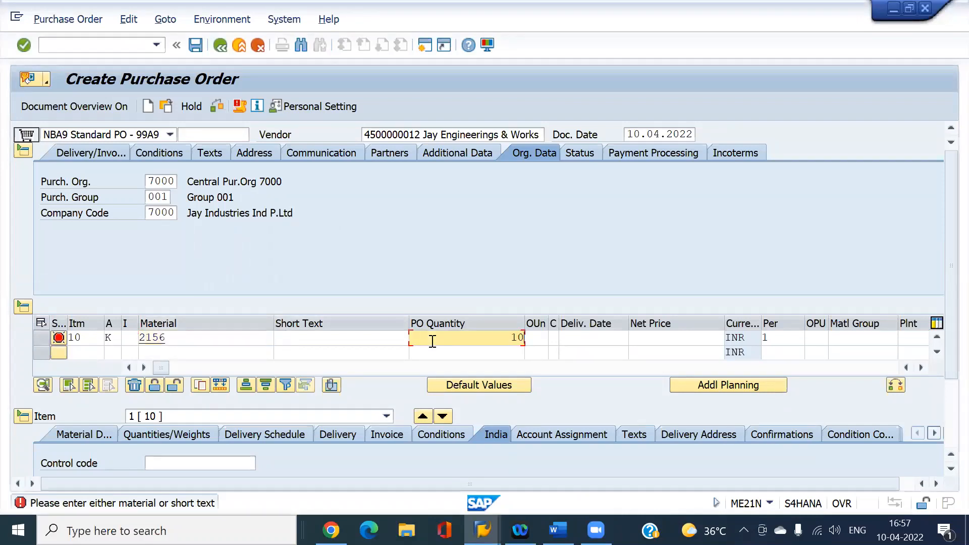
{"action": "left_click", "coordinate": [915, 337]}
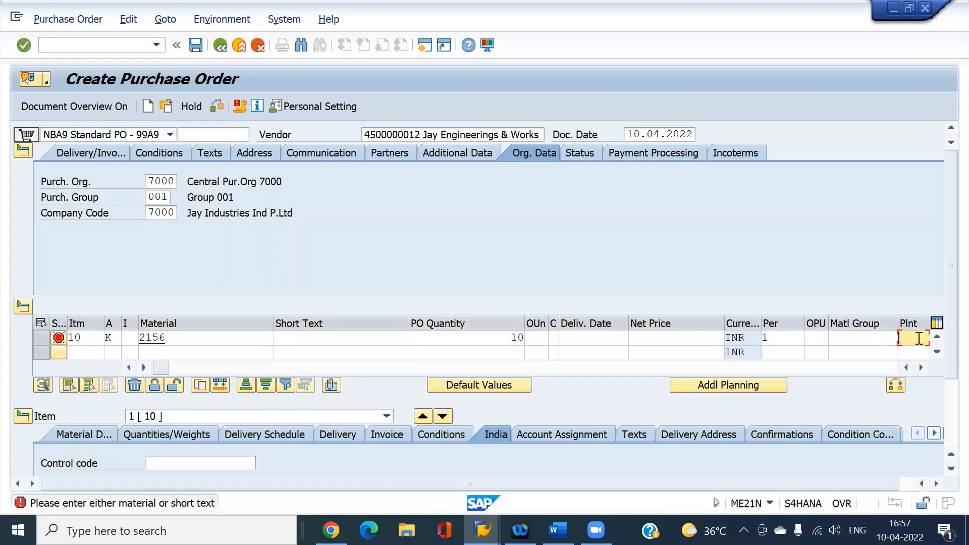
{"action": "type", "text": "7010"}
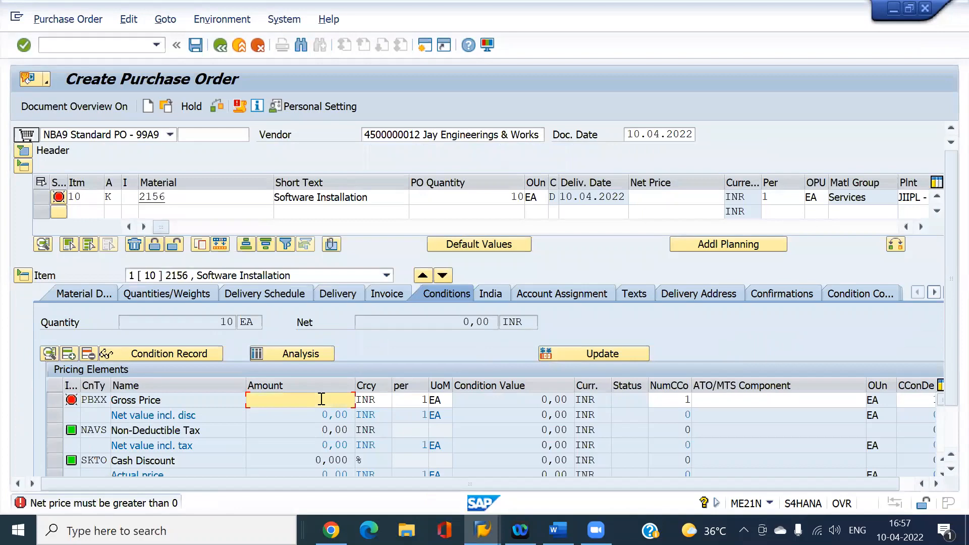
{"action": "type", "text": "350,00"}
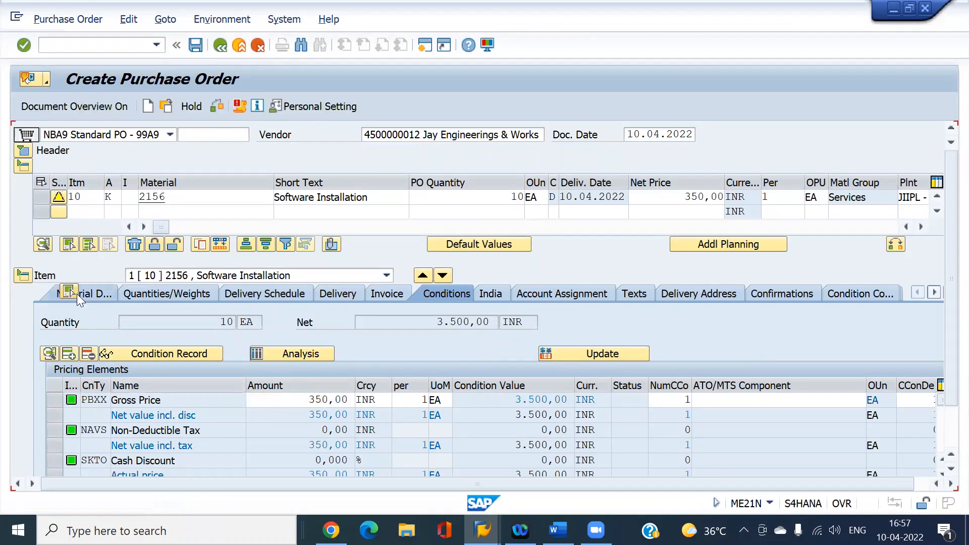
{"action": "left_click", "coordinate": [84, 294]}
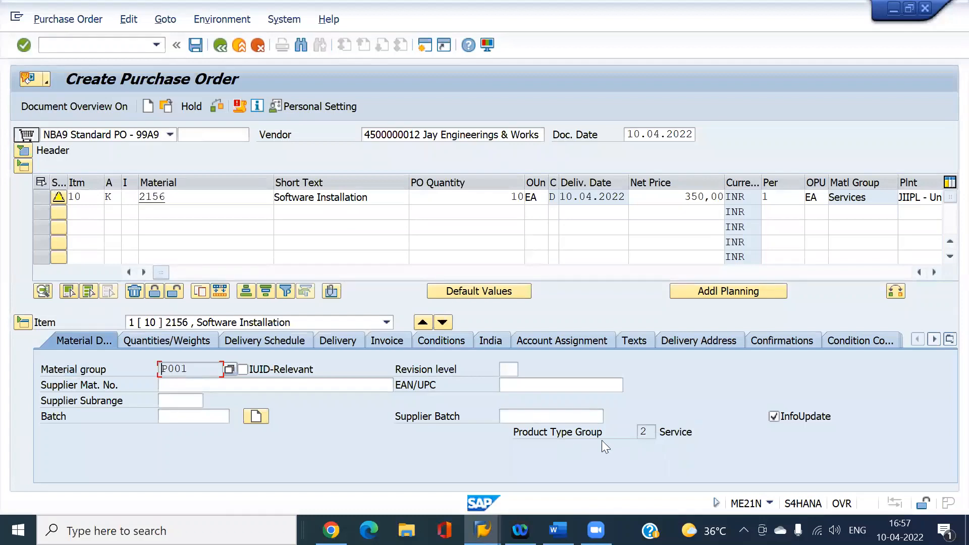
{"action": "left_click", "coordinate": [646, 431]}
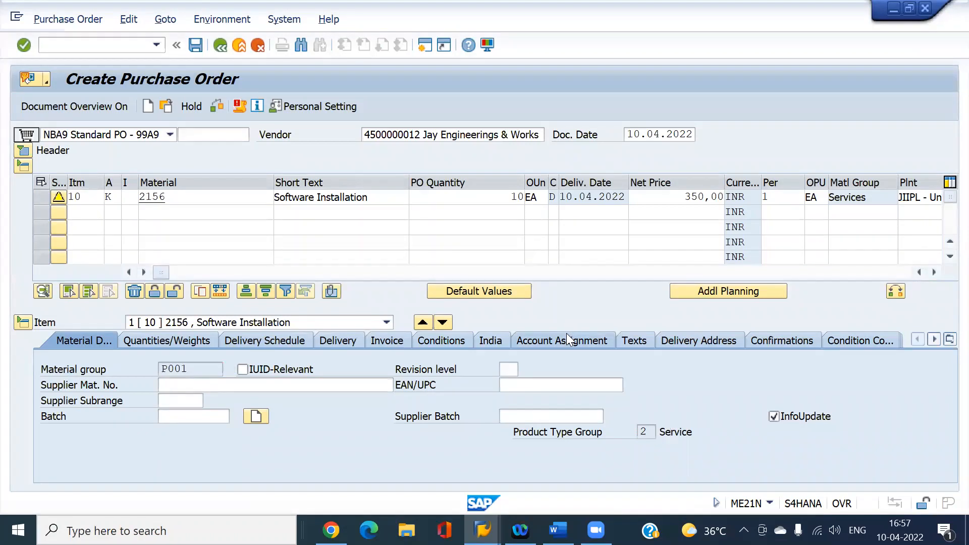
{"action": "left_click", "coordinate": [561, 341]}
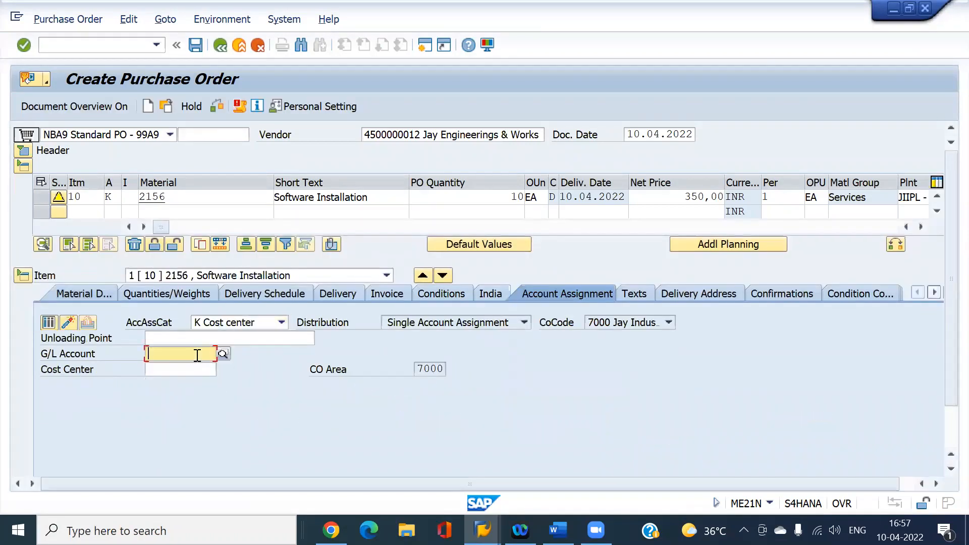
{"action": "type", "text": "70000000"}
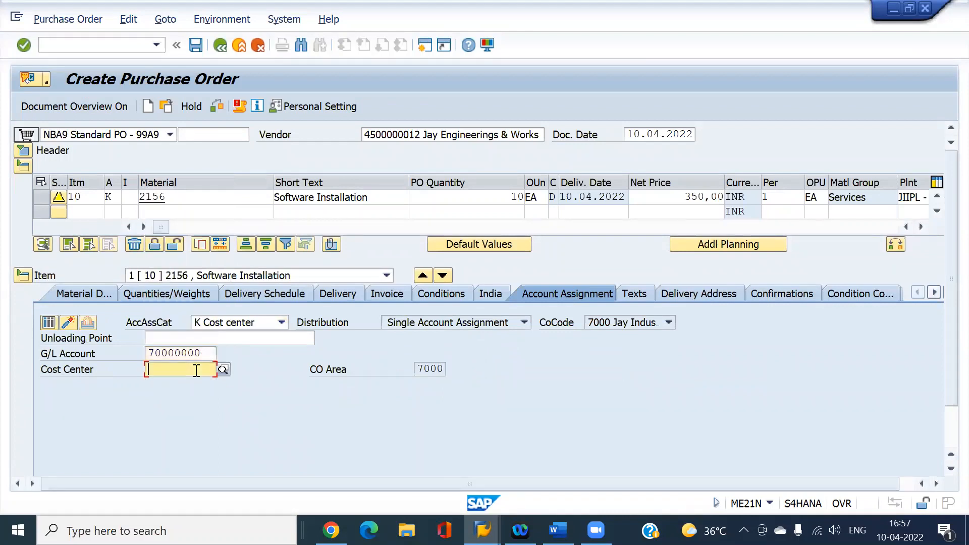
{"action": "type", "text": "SERVICES"}
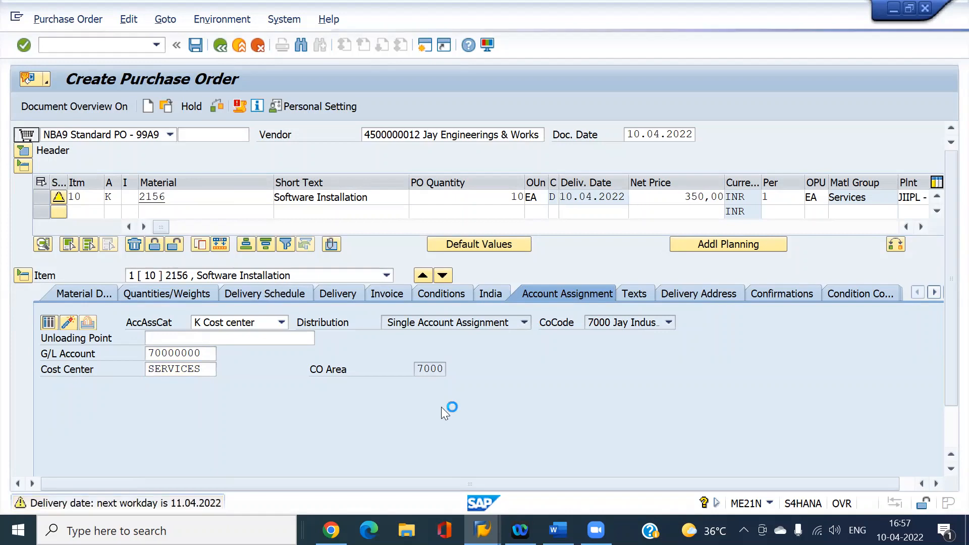
{"action": "left_click", "coordinate": [196, 44]}
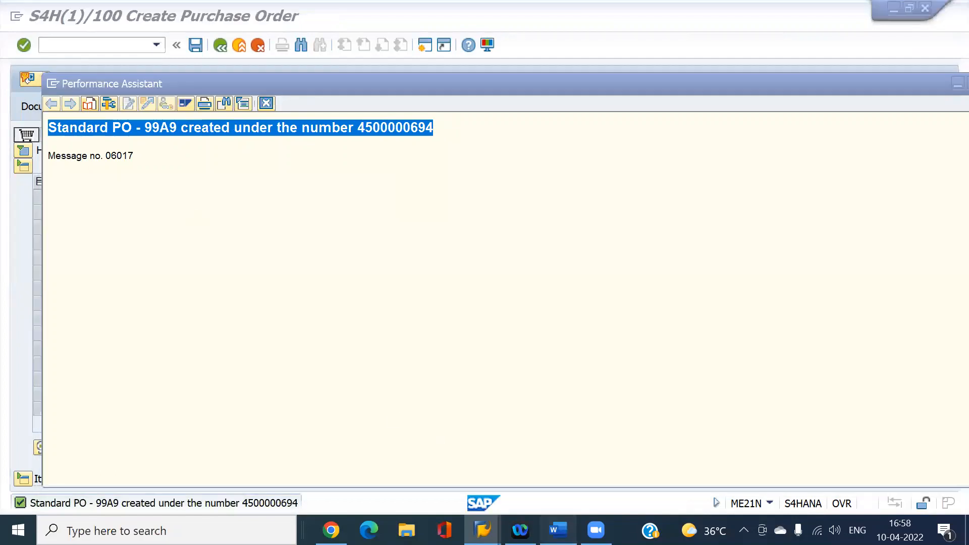
Note the PO creation message and add the heading SERVICE ENTRY SHEET – LEAN.
{"action": "left_click", "coordinate": [555, 530]}
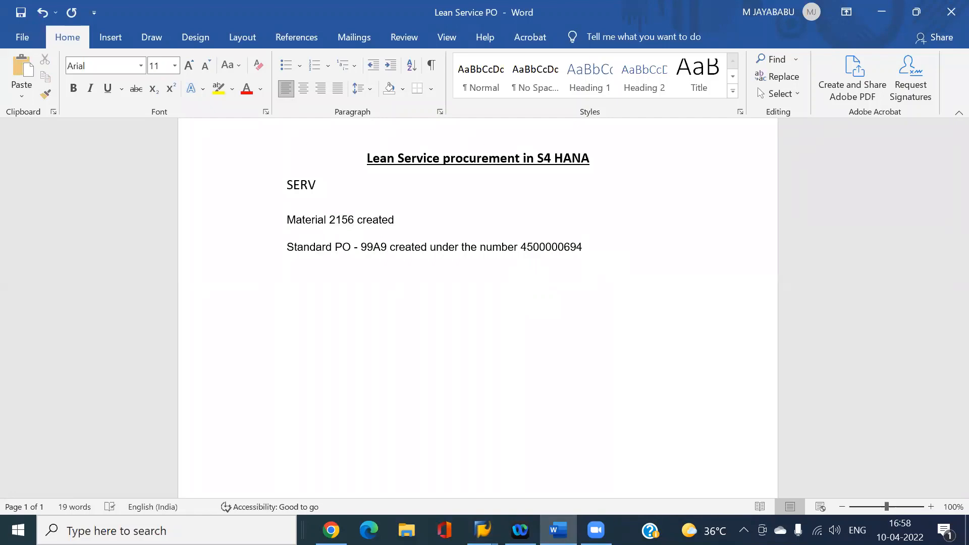
{"action": "type", "text": "S"}
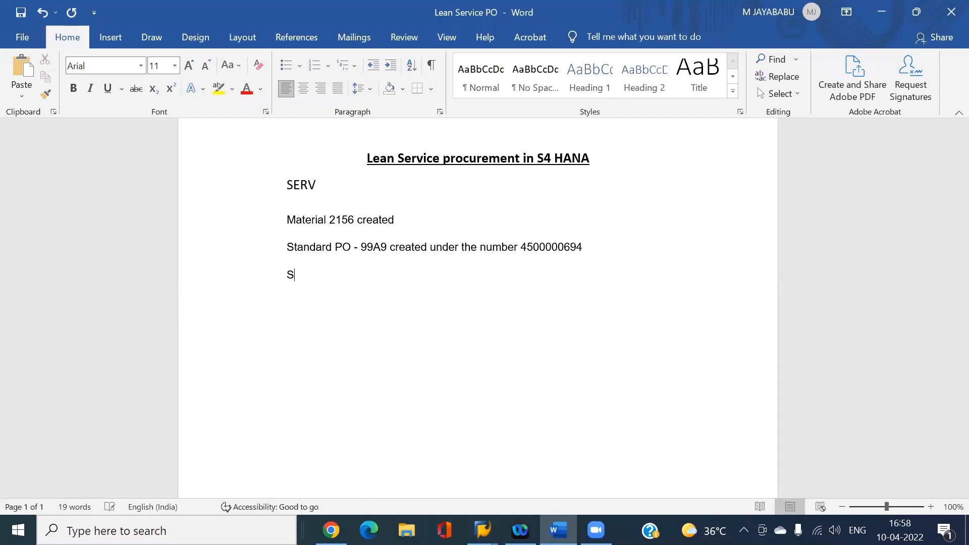
{"action": "type", "text": "ERVICE"}
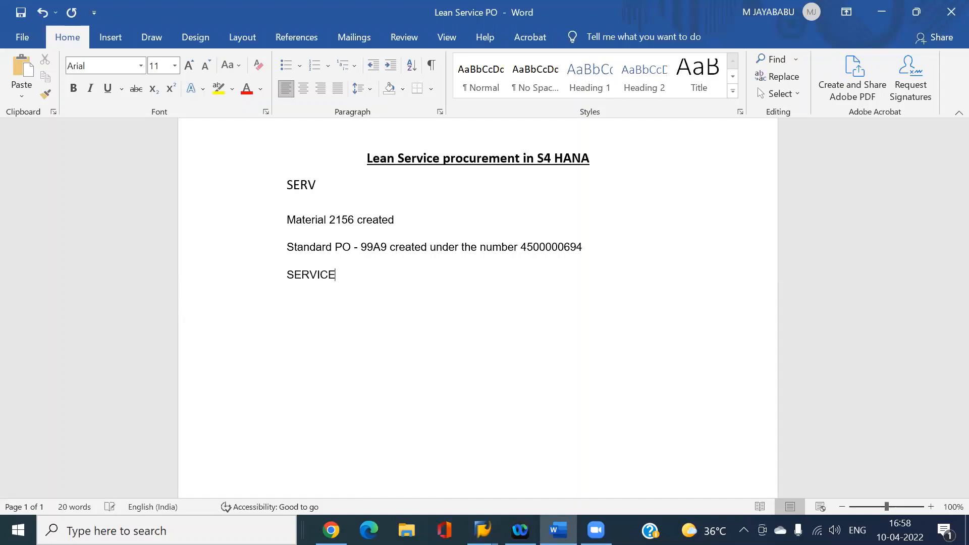
{"action": "type", "text": "ENTRY"}
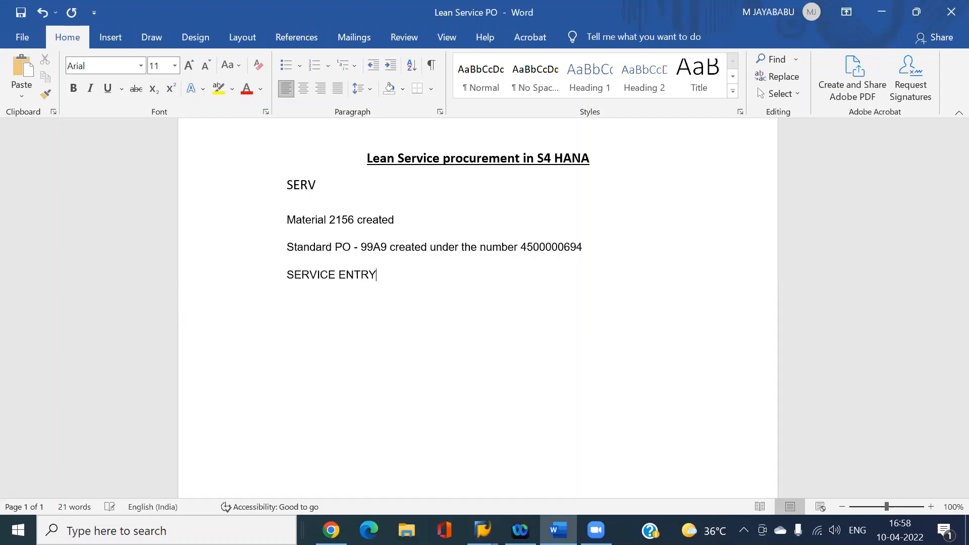
{"action": "type", "text": "SHEET"}
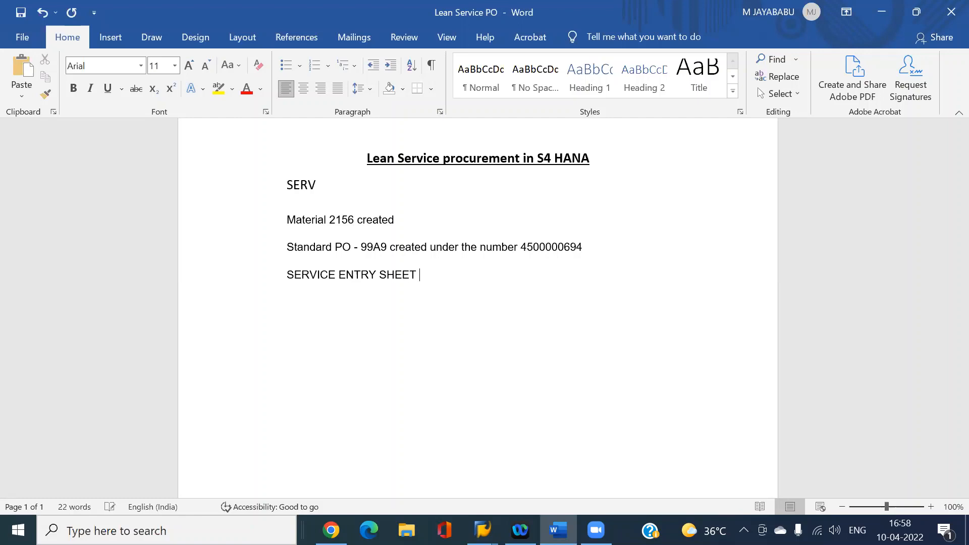
{"action": "type", "text": "– LEAN"}
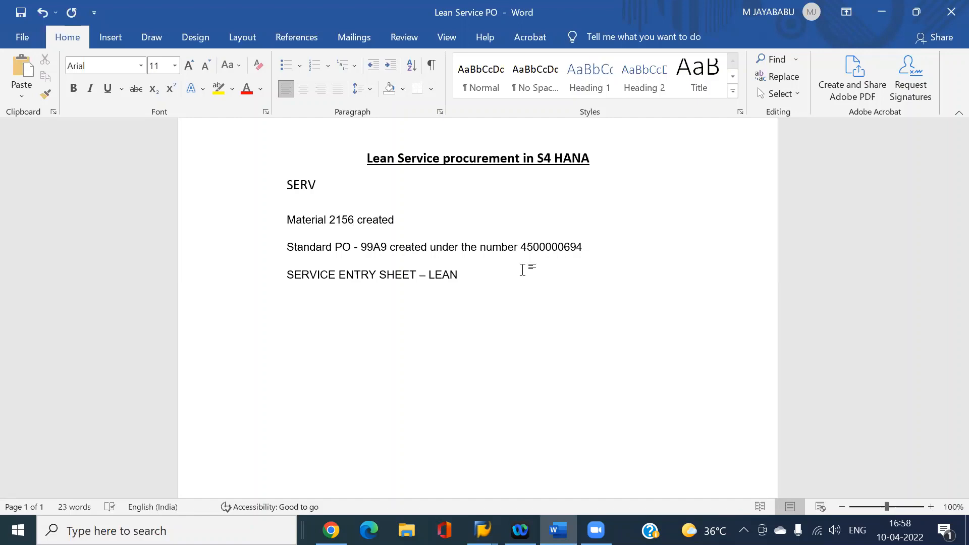
{"action": "left_click", "coordinate": [331, 530]}
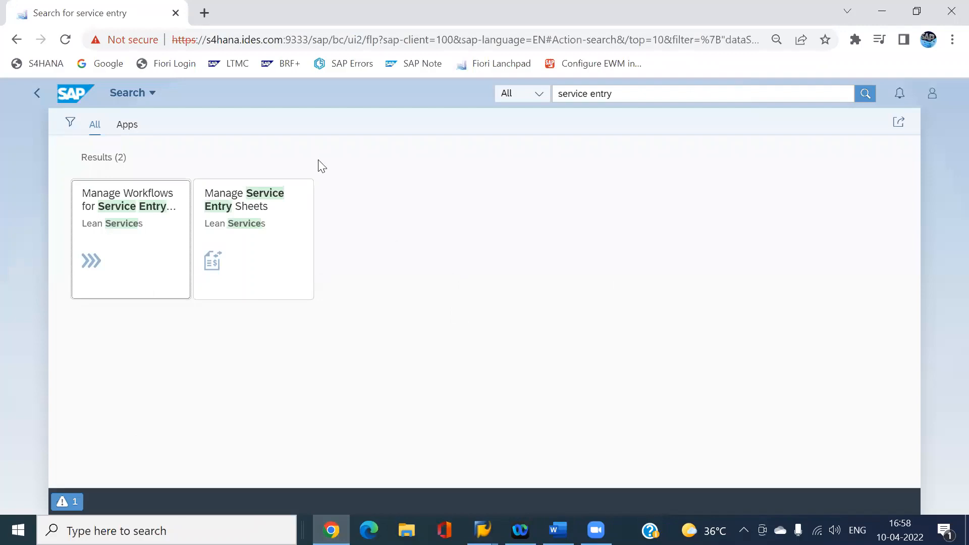
{"action": "mouse_move", "coordinate": [817, 259]}
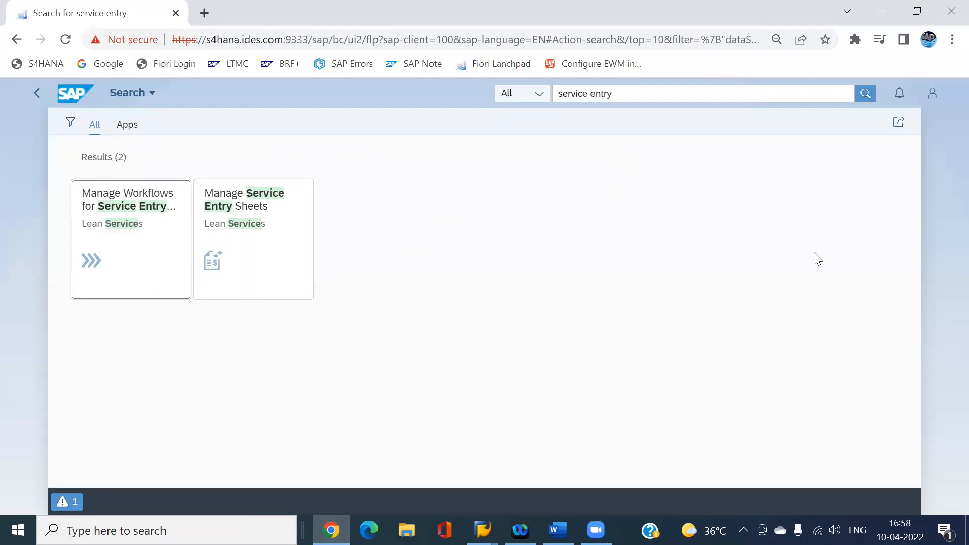
{"action": "mouse_move", "coordinate": [287, 224]}
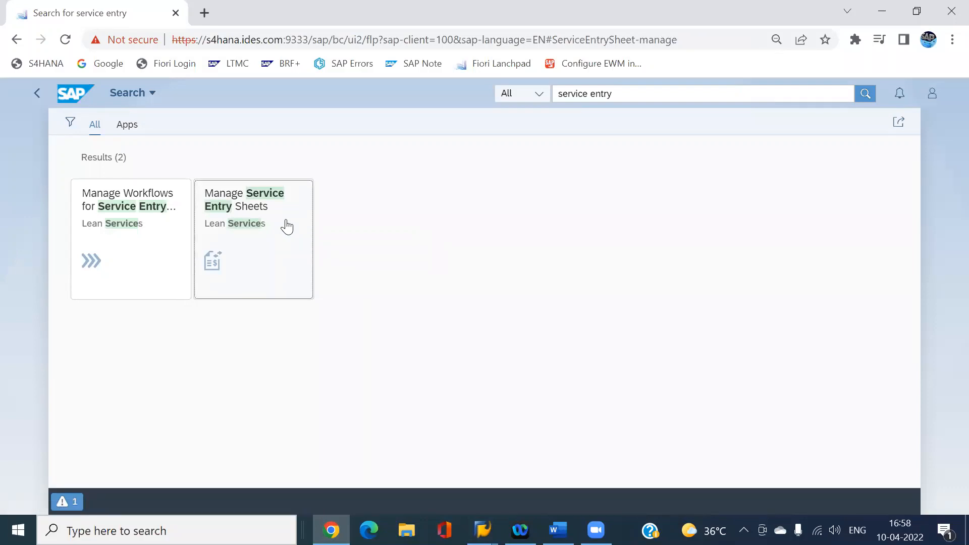
List the existing sheets in Manage Service Entry Sheets and start creating a new one.
{"action": "left_click", "coordinate": [252, 200]}
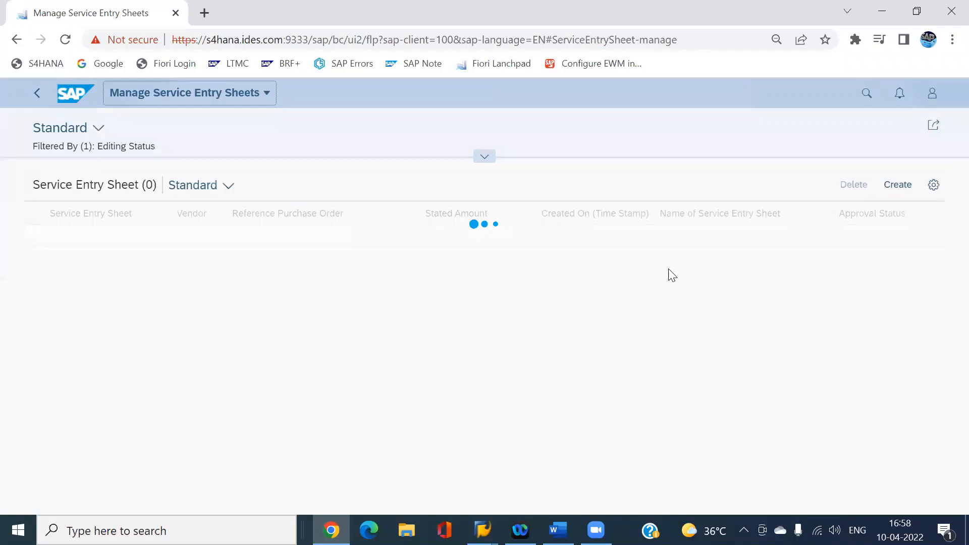
{"action": "mouse_move", "coordinate": [540, 195]}
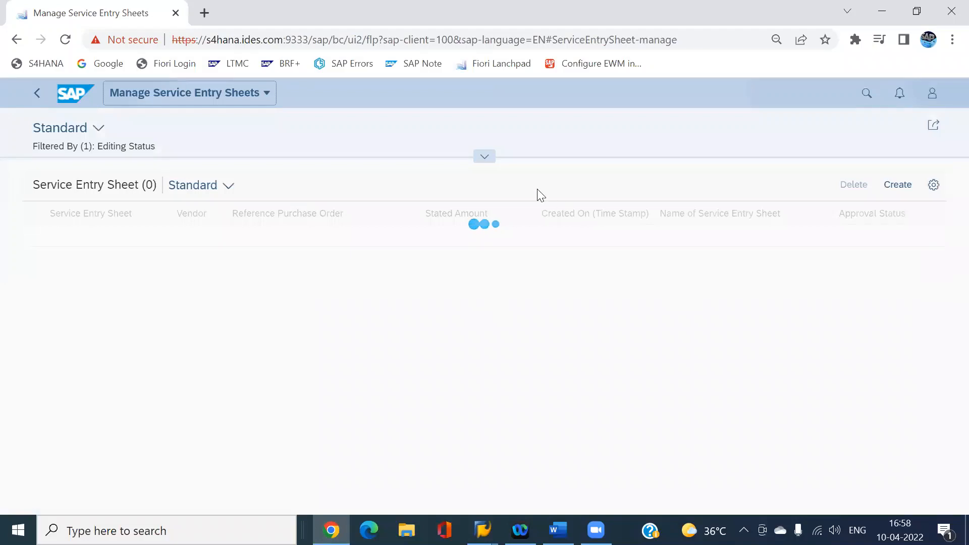
{"action": "left_click", "coordinate": [483, 156]}
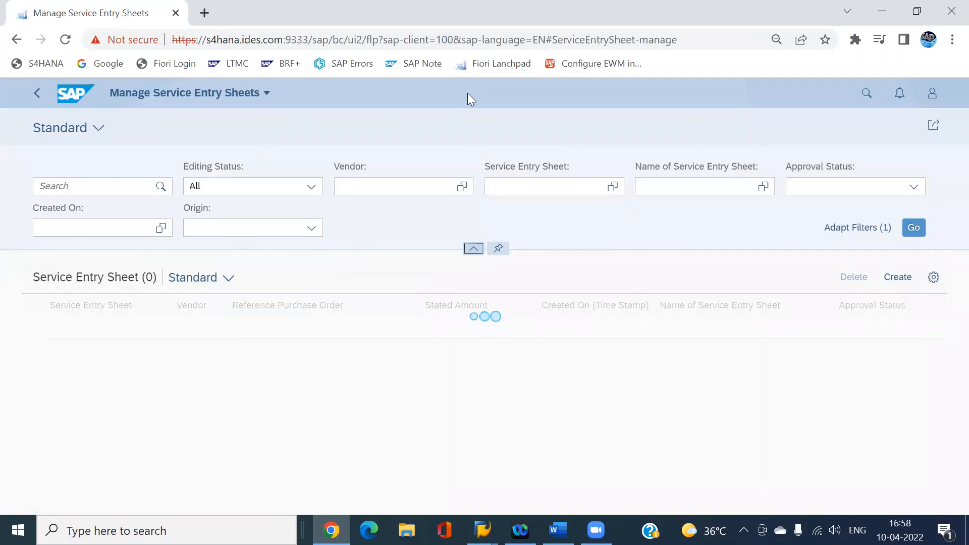
{"action": "mouse_move", "coordinate": [461, 447]}
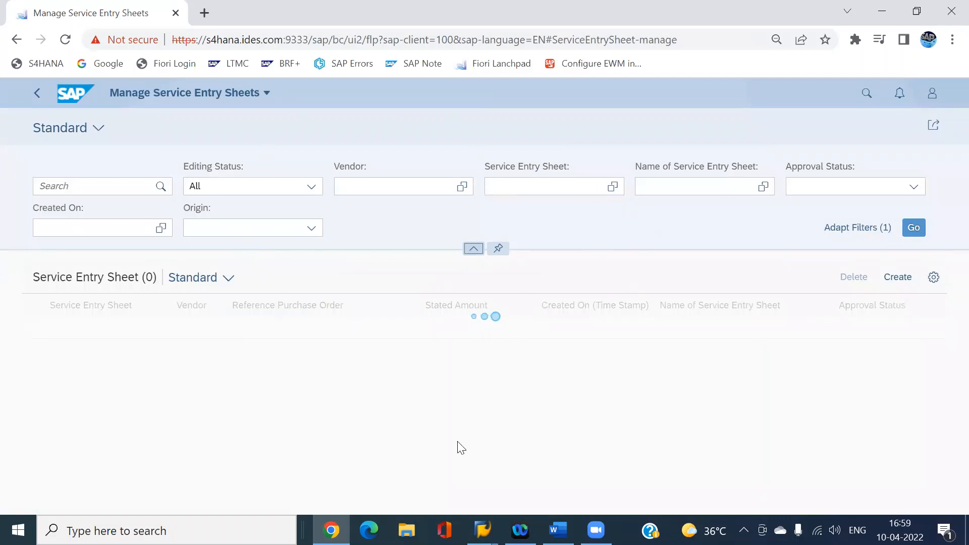
{"action": "left_click", "coordinate": [914, 227]}
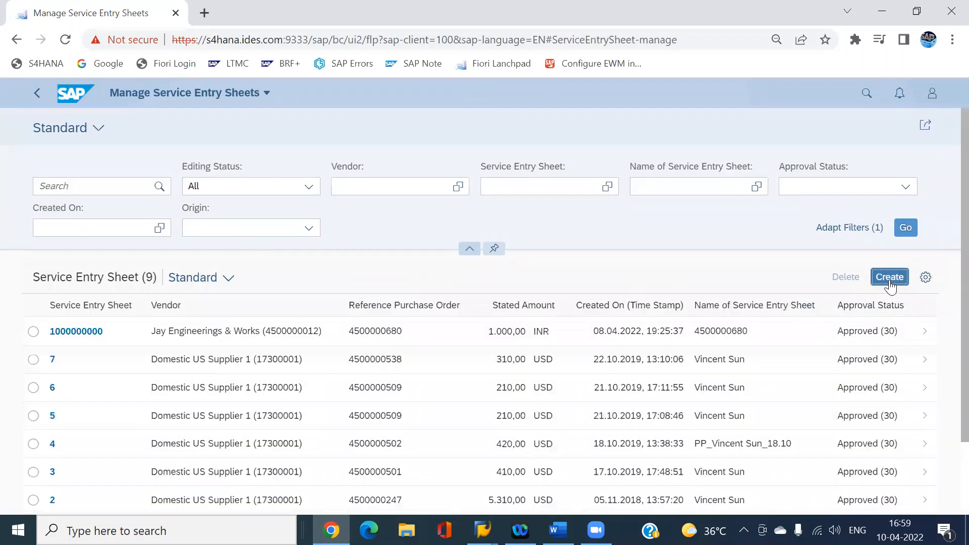
{"action": "left_click", "coordinate": [888, 276]}
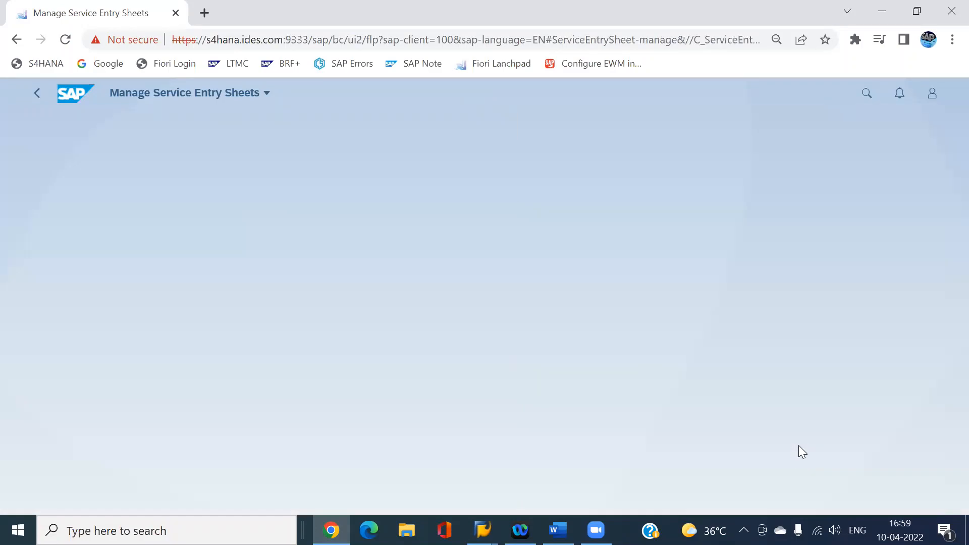
{"action": "left_click", "coordinate": [557, 529]}
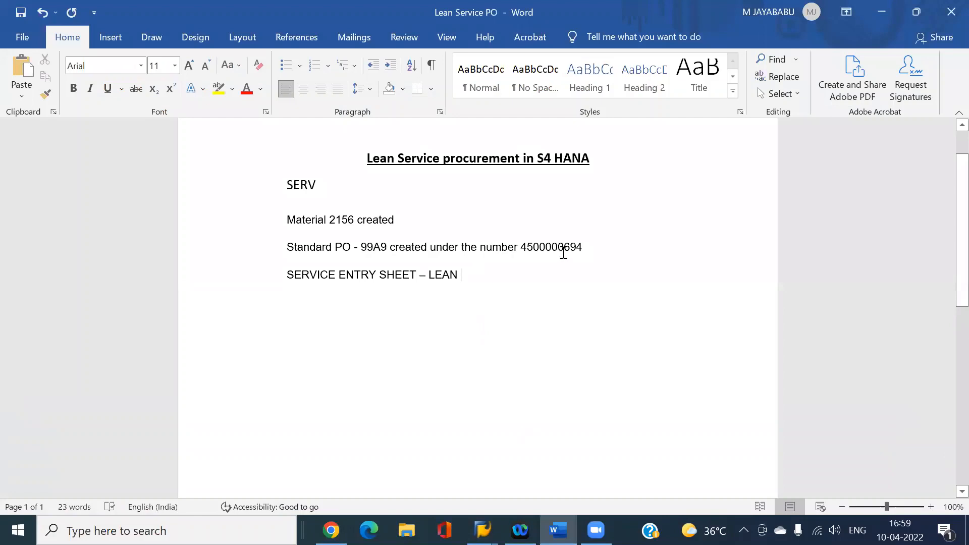
{"action": "double_click", "coordinate": [550, 246]}
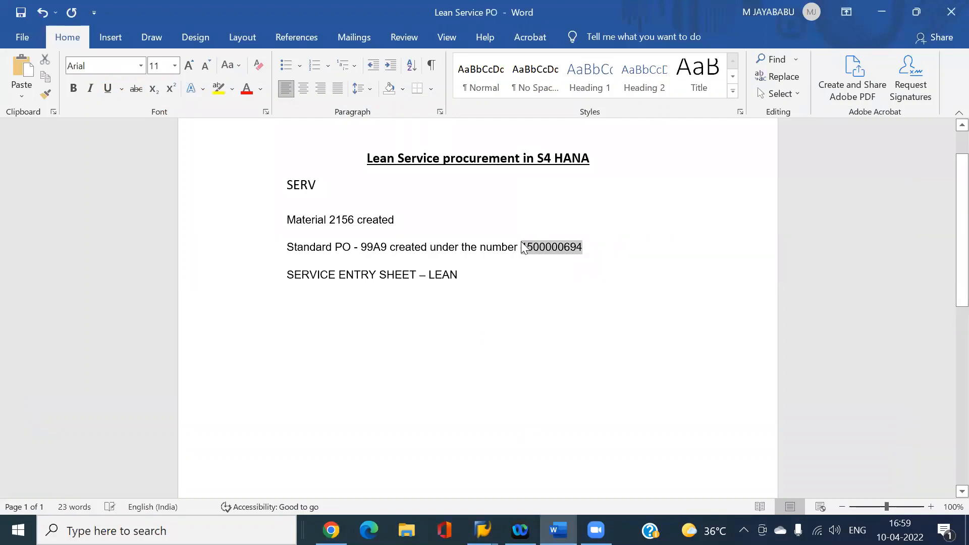
{"action": "left_click", "coordinate": [331, 530]}
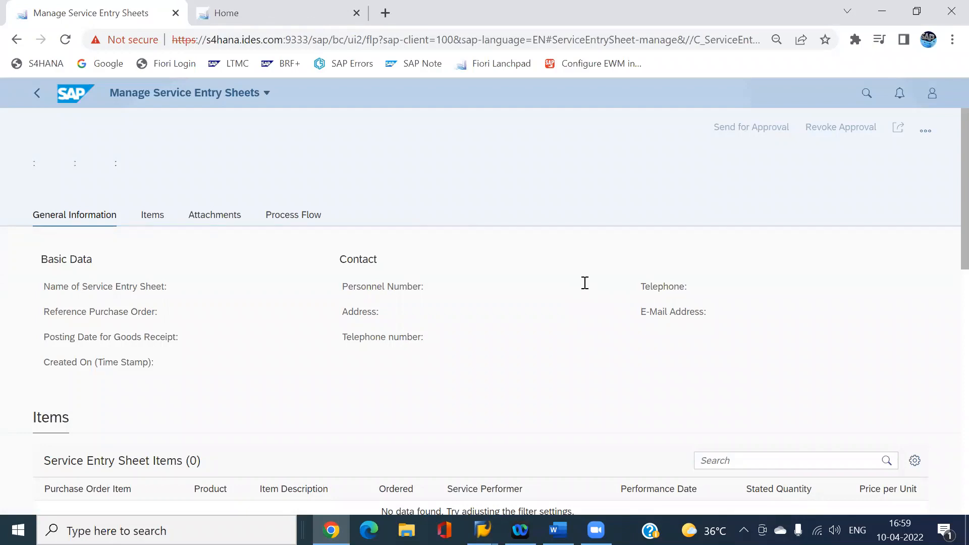
{"action": "mouse_move", "coordinate": [925, 306]}
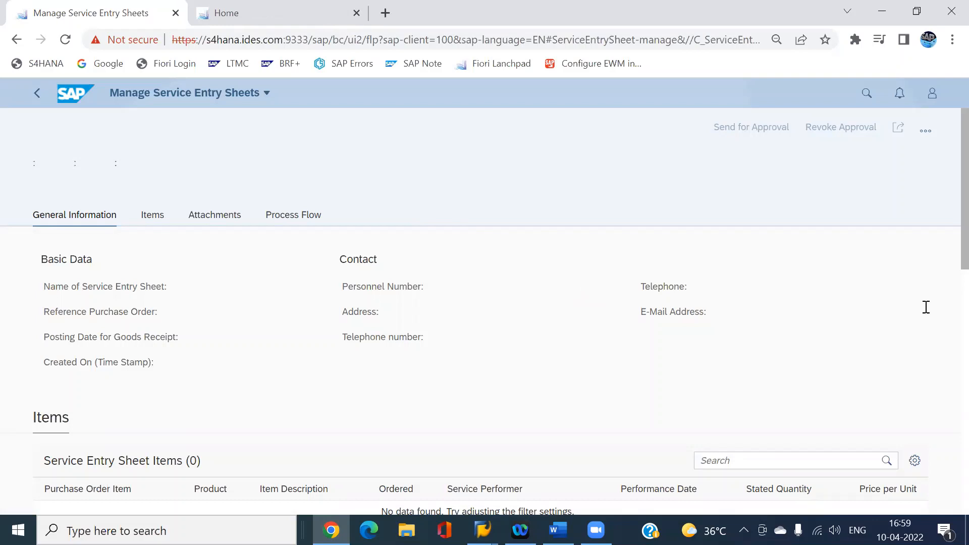
{"action": "mouse_move", "coordinate": [786, 307]}
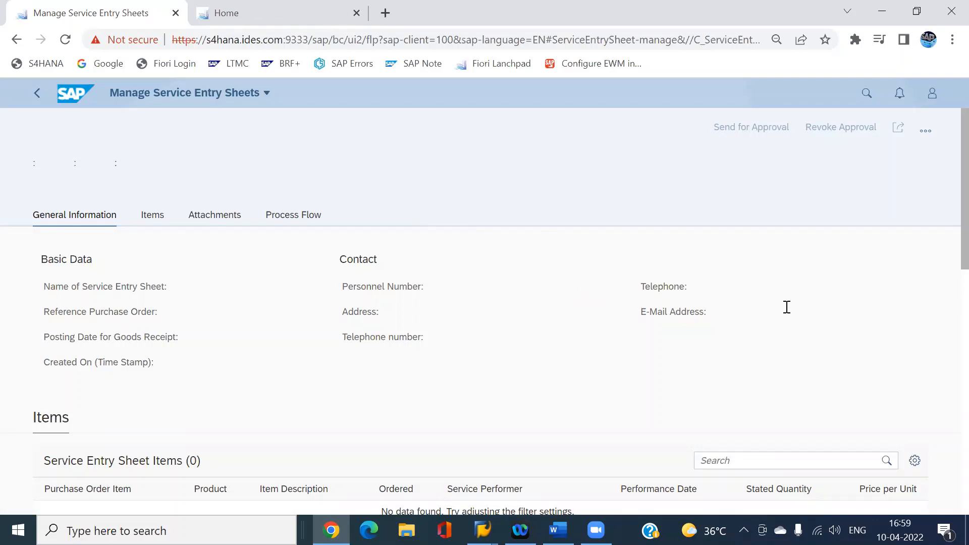
{"action": "mouse_move", "coordinate": [954, 256]}
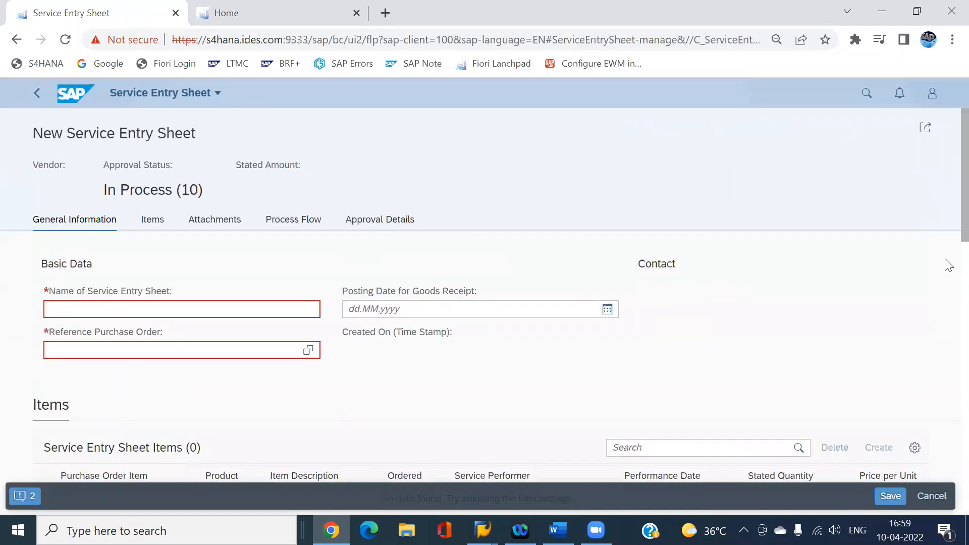
{"action": "left_click", "coordinate": [180, 351]}
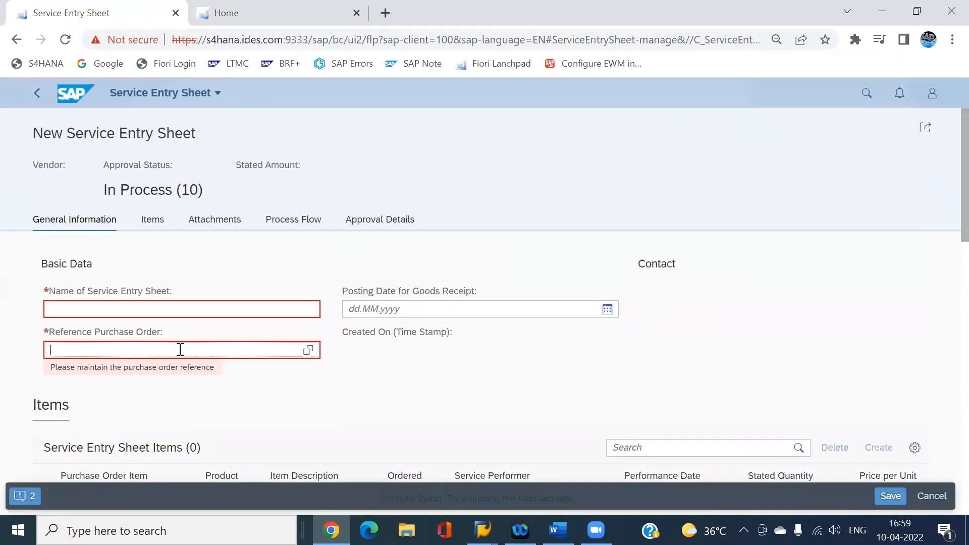
{"action": "type", "text": "4500000694"}
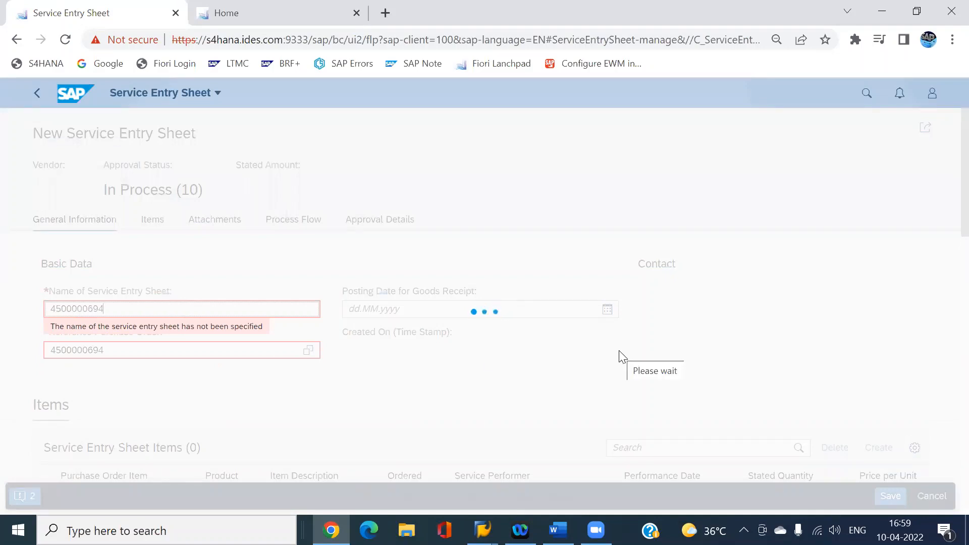
{"action": "mouse_move", "coordinate": [652, 348]}
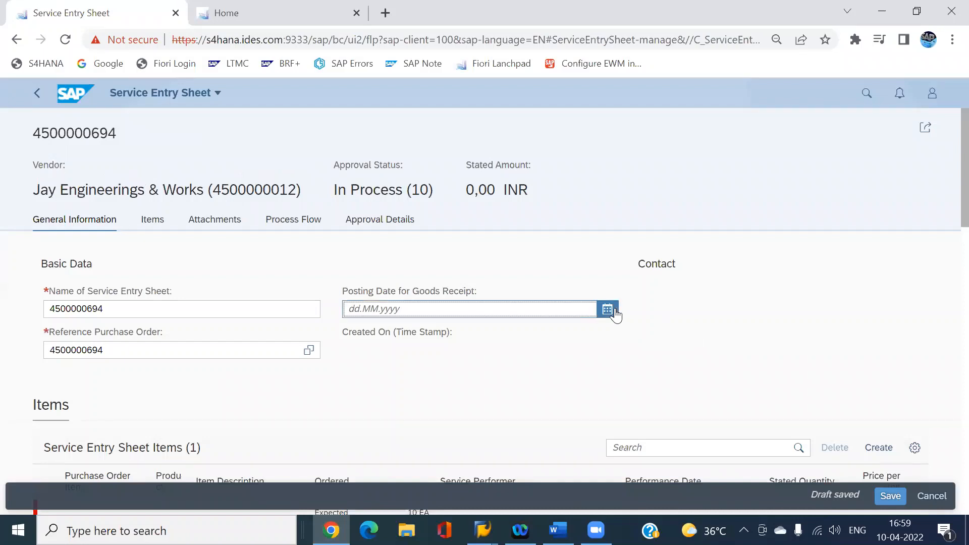
{"action": "type", "text": "10.04.2022"}
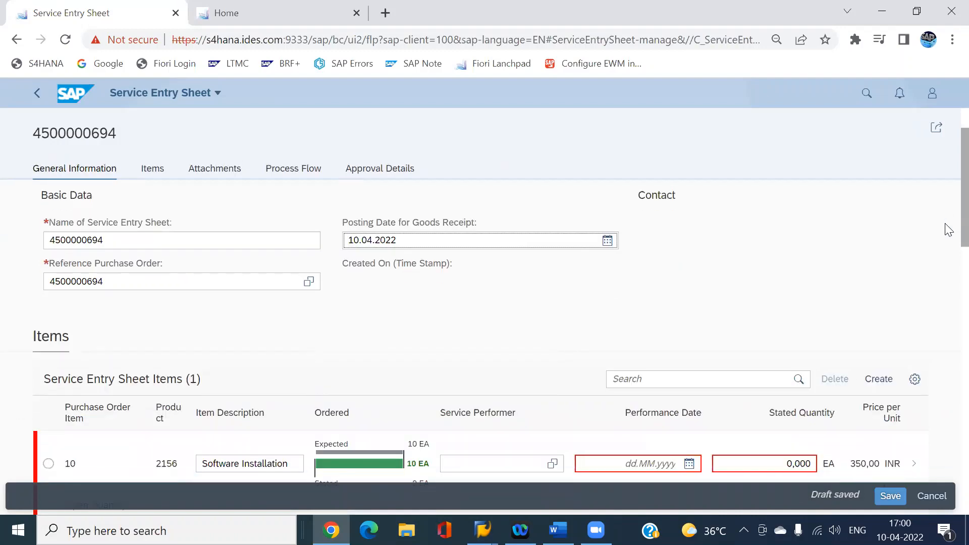
Set item 10's performance date to 10.04.2022 and stated quantity to 10 EA, then save the sheet.
{"action": "scroll", "scroll_direction": "down", "scroll_amount": 3}
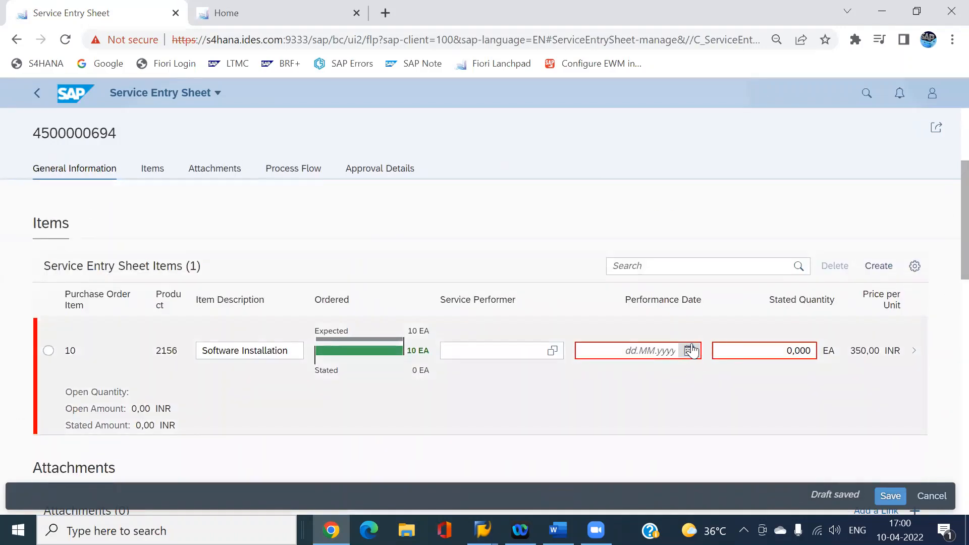
{"action": "left_click", "coordinate": [690, 350]}
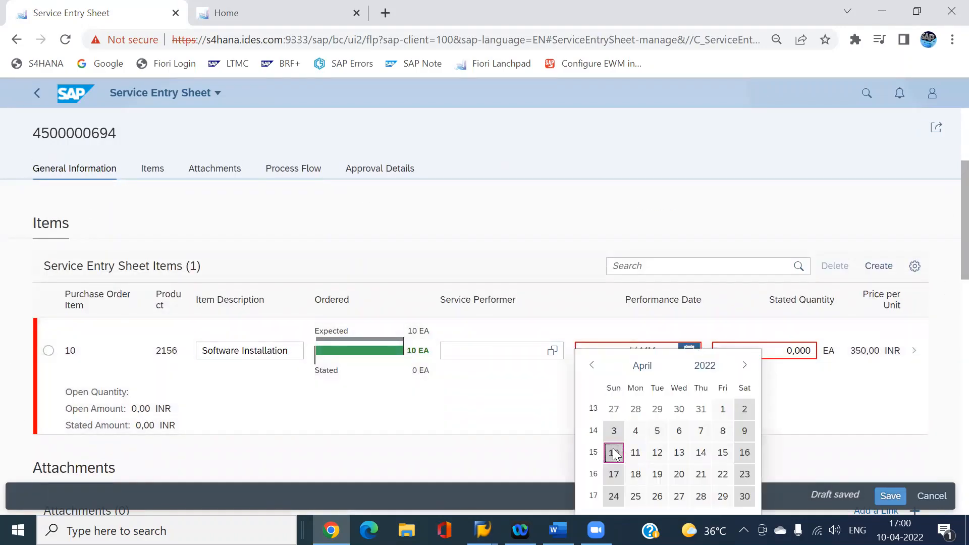
{"action": "left_click", "coordinate": [614, 452]}
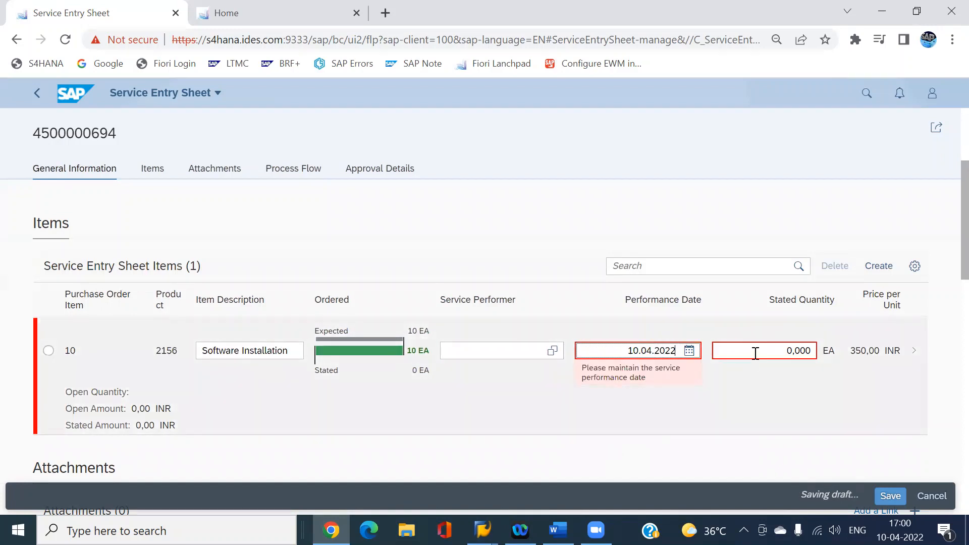
{"action": "left_click", "coordinate": [763, 350]}
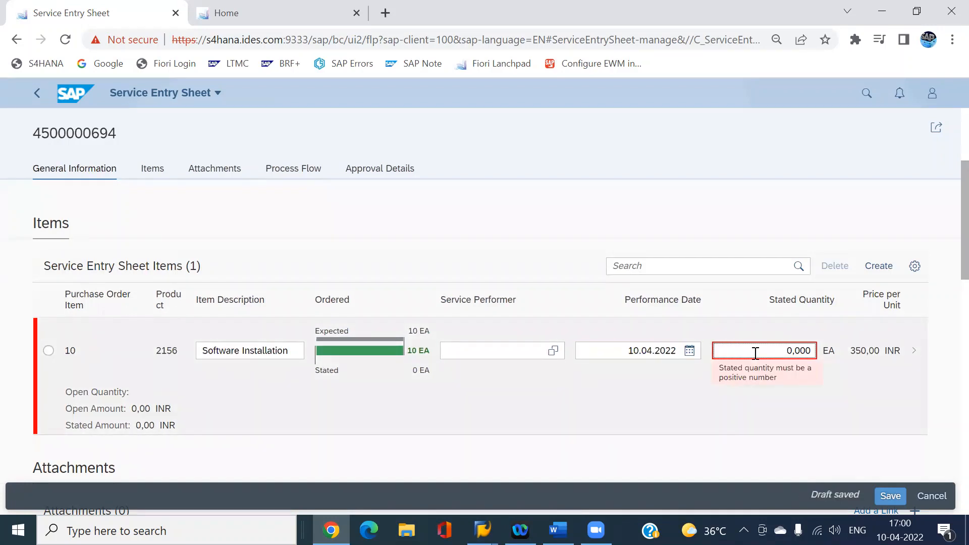
{"action": "type", "text": "1"}
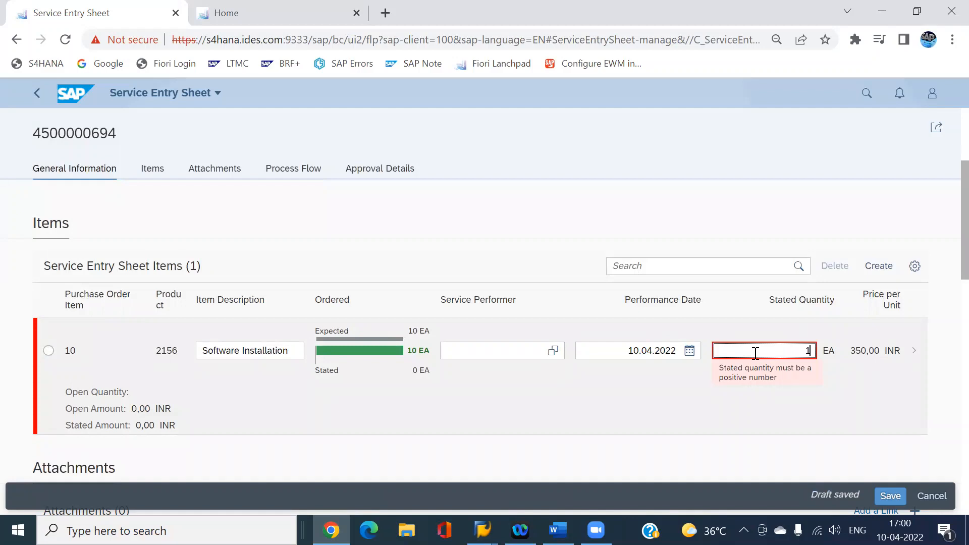
{"action": "type", "text": "0,000"}
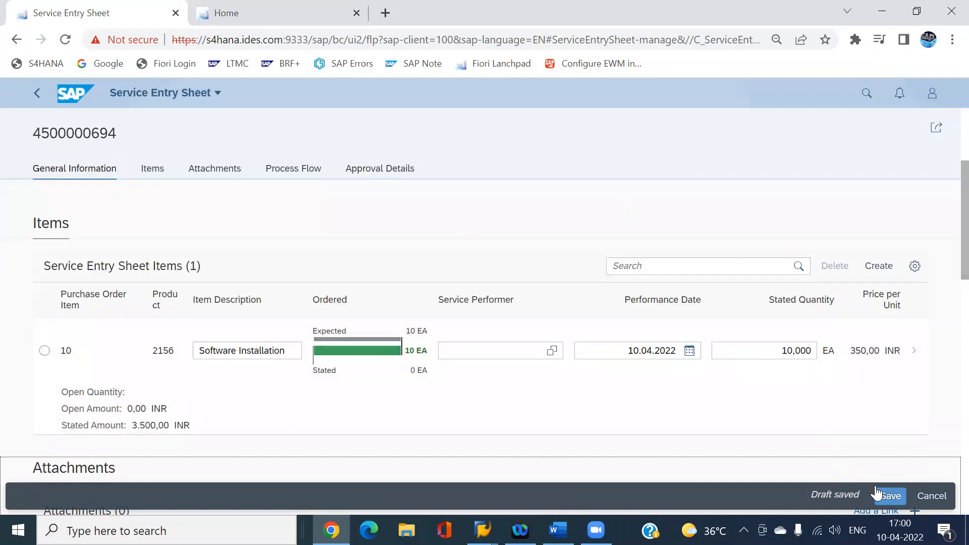
{"action": "left_click", "coordinate": [889, 494]}
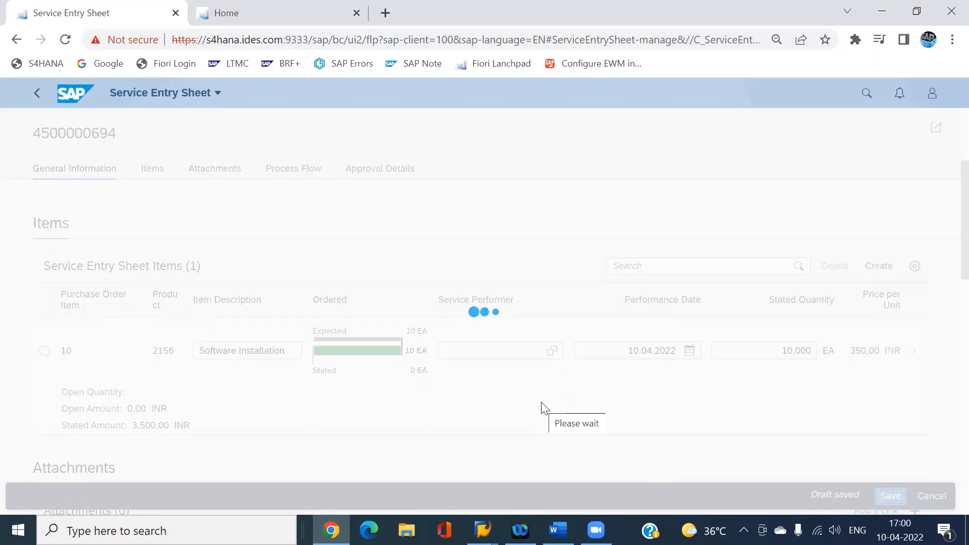
{"action": "left_click", "coordinate": [889, 495]}
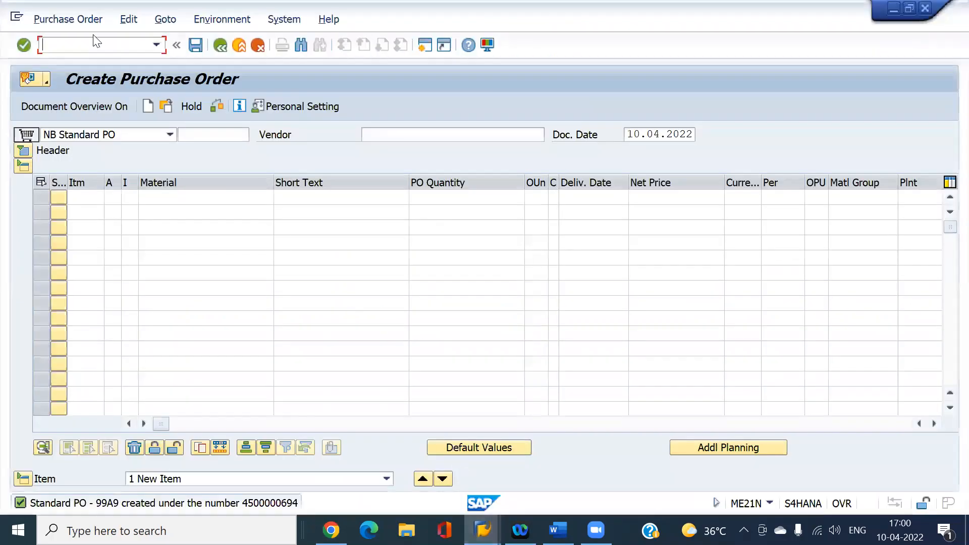
{"action": "type", "text": "/nm"}
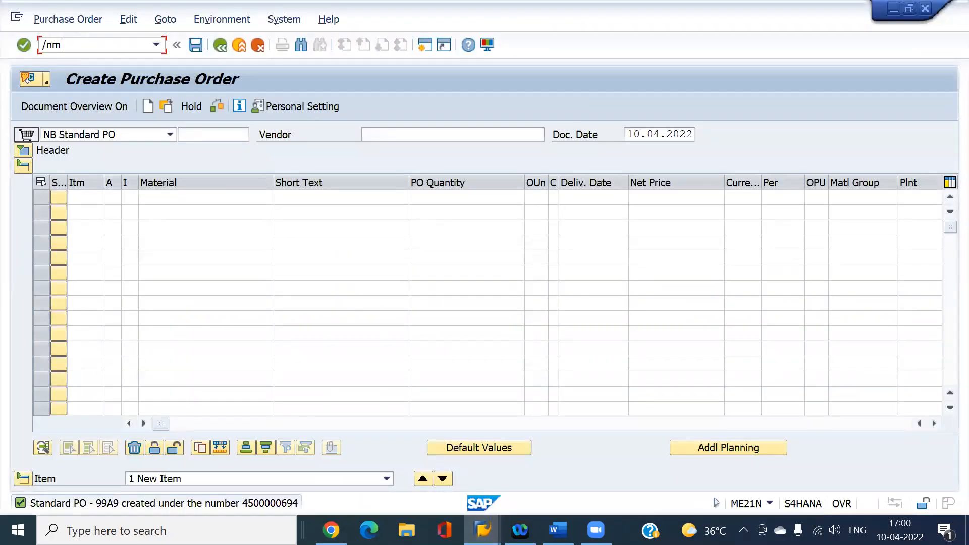
{"action": "key", "text": "Enter"}
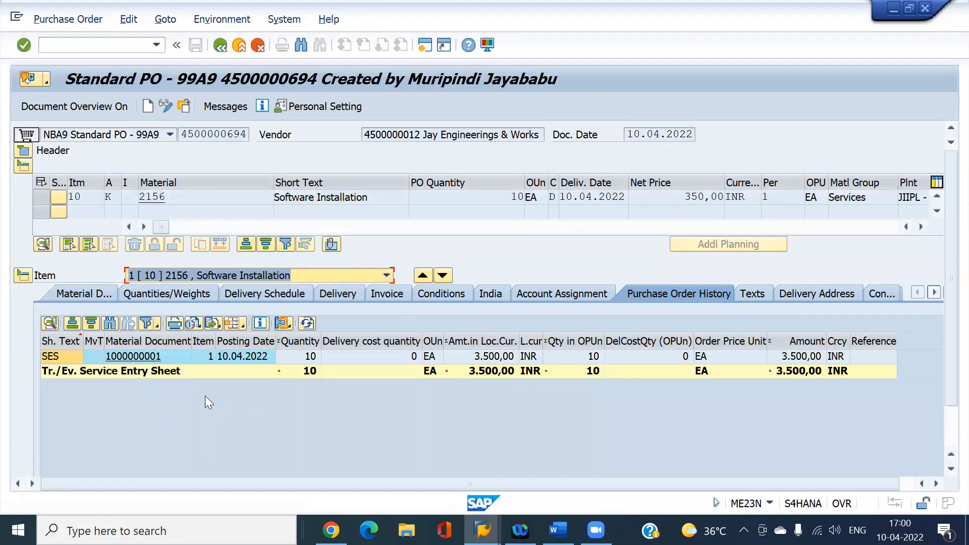
{"action": "mouse_move", "coordinate": [119, 145]}
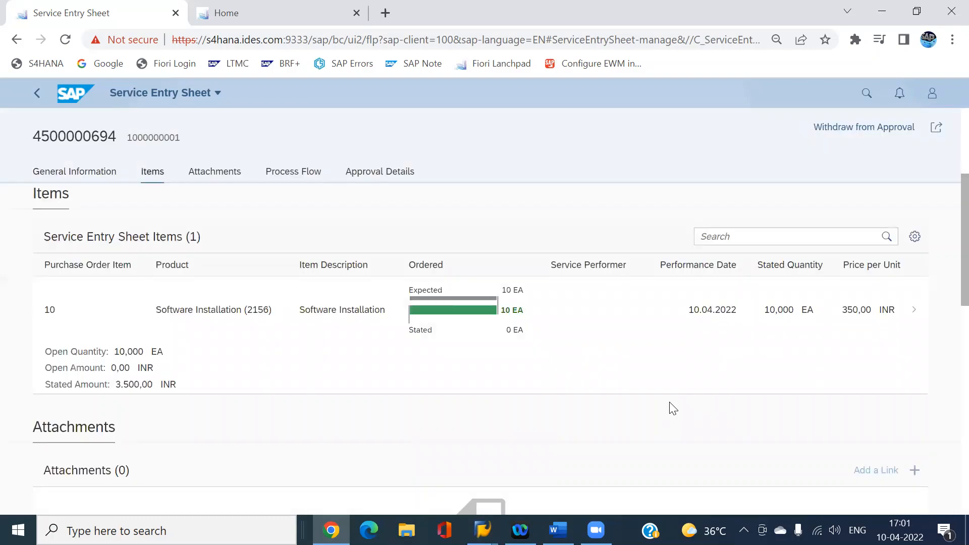
Return to the sheet's General Information showing status In Approval (20).
{"action": "left_click", "coordinate": [73, 172]}
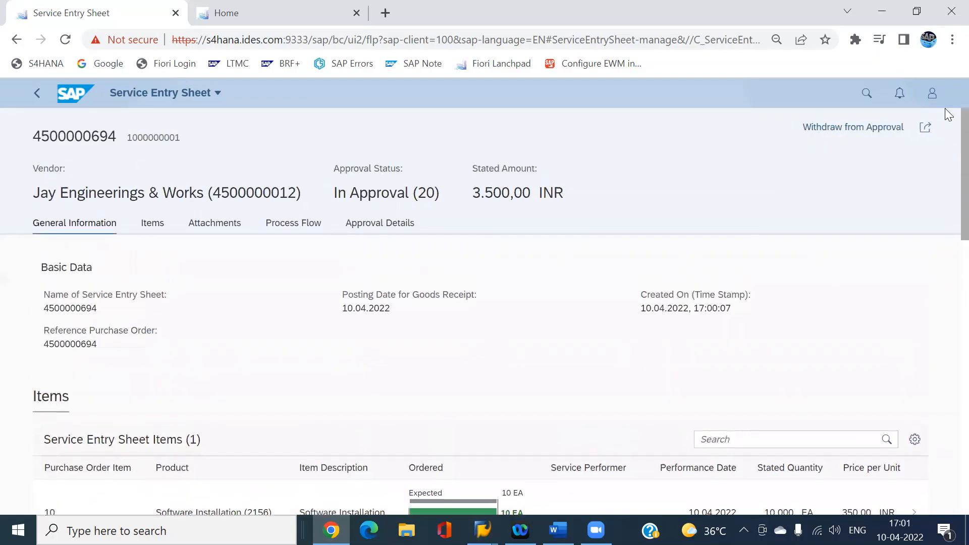
{"action": "mouse_move", "coordinate": [386, 197]}
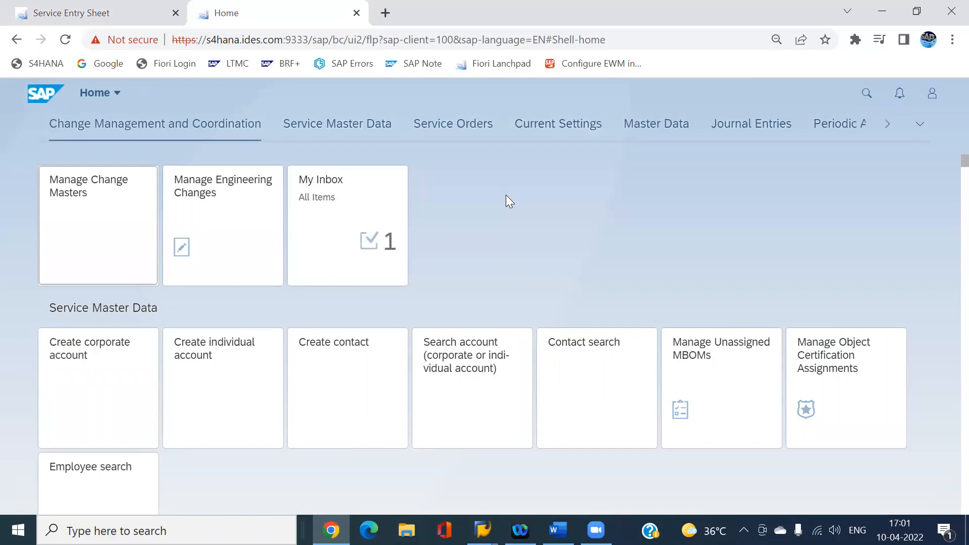
{"action": "mouse_move", "coordinate": [350, 225]}
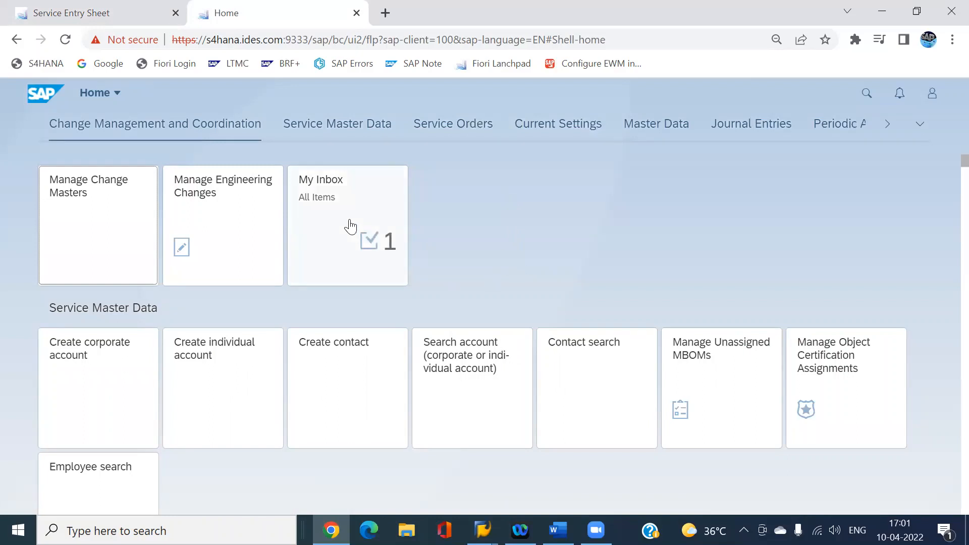
{"action": "left_click", "coordinate": [347, 225]}
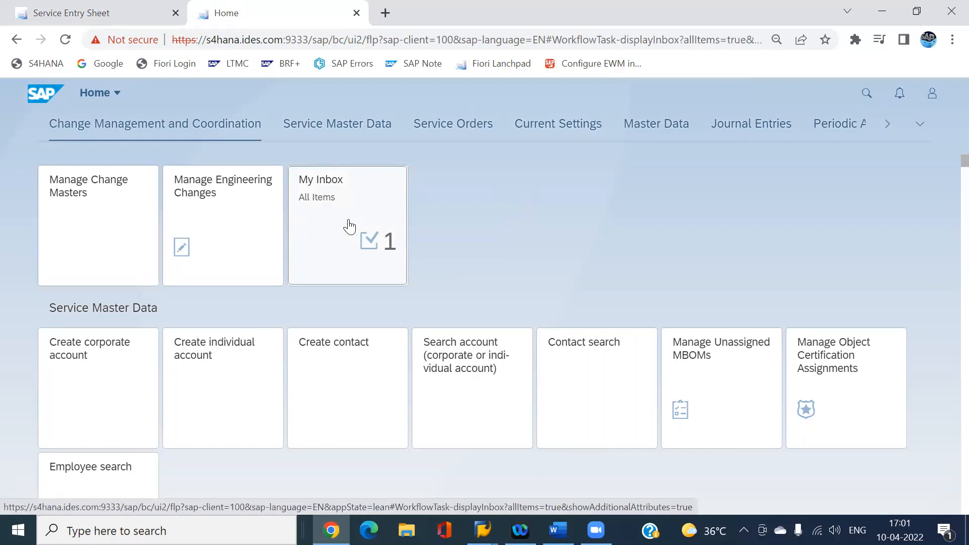
{"action": "mouse_move", "coordinate": [370, 240]}
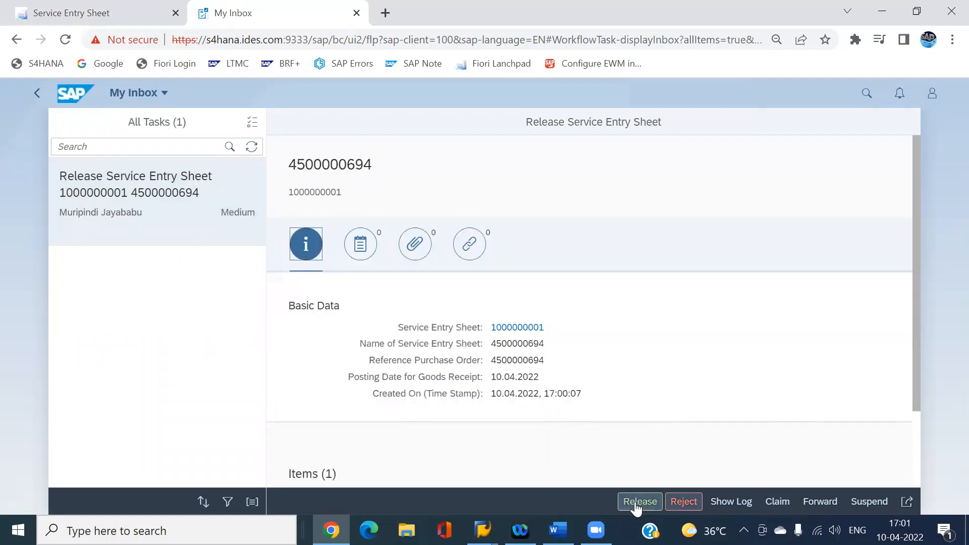
{"action": "left_click", "coordinate": [640, 501]}
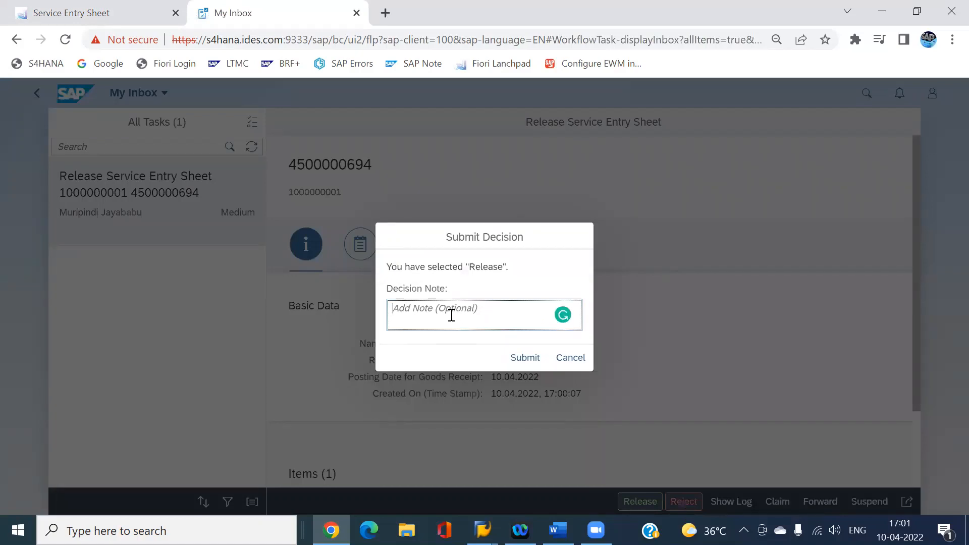
{"action": "left_click", "coordinate": [569, 357]}
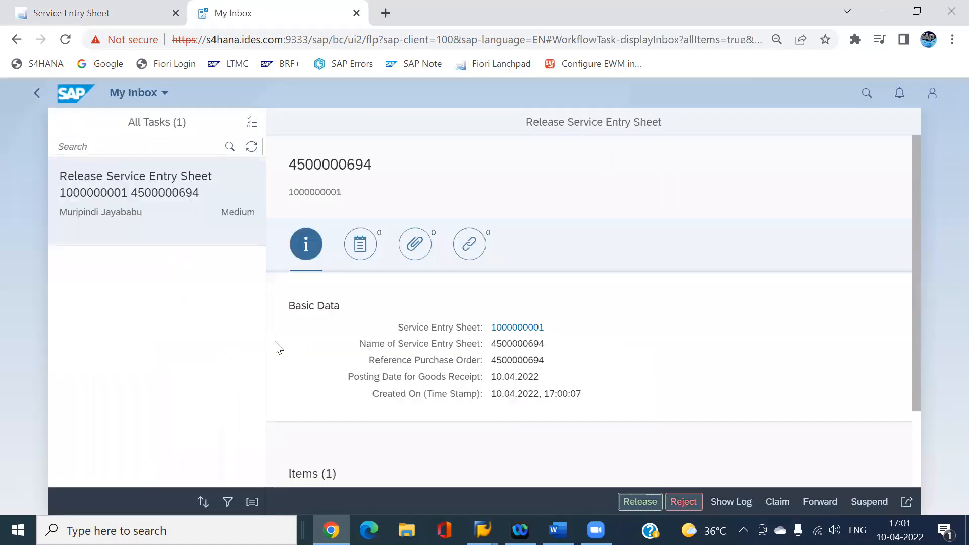
{"action": "left_click", "coordinate": [639, 501]}
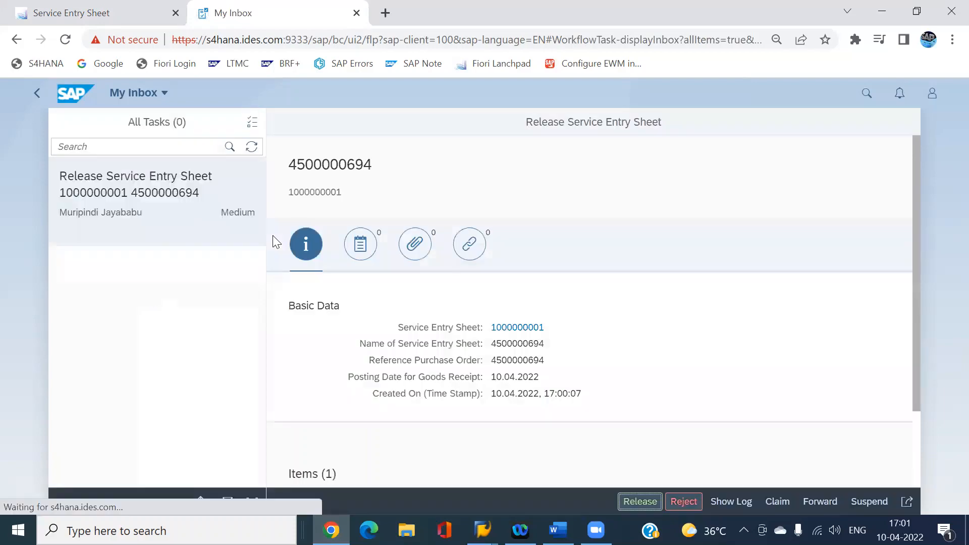
{"action": "left_click", "coordinate": [639, 502]}
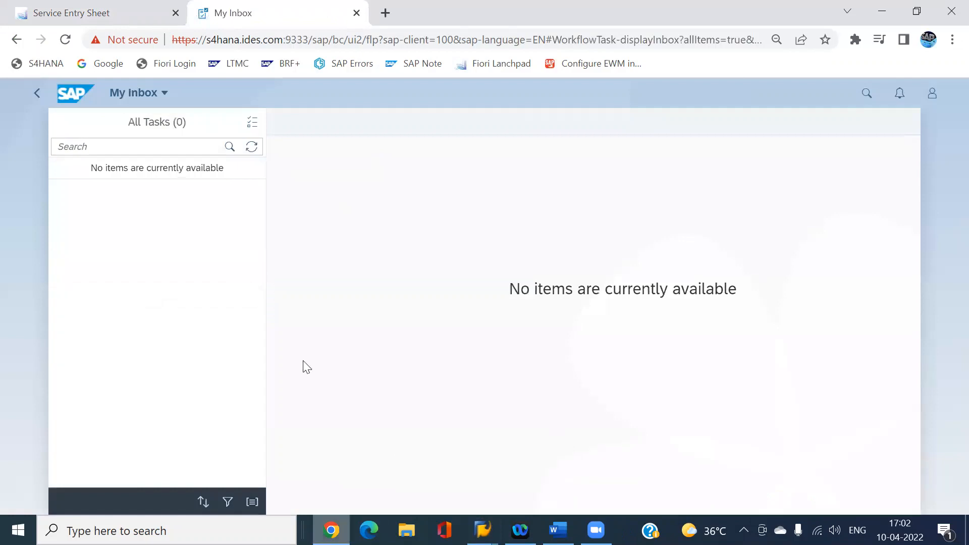
{"action": "left_click", "coordinate": [93, 13]}
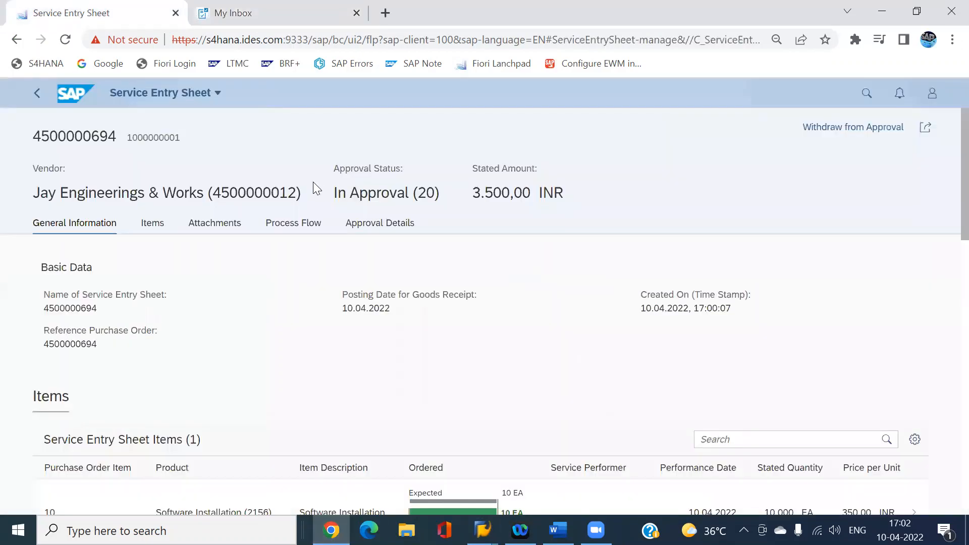
{"action": "mouse_move", "coordinate": [131, 227]}
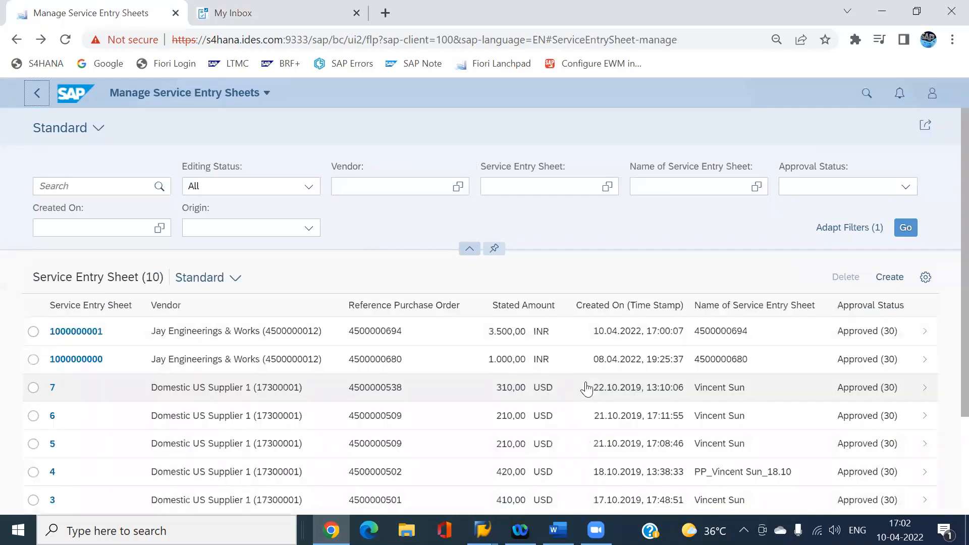
{"action": "mouse_move", "coordinate": [923, 334]}
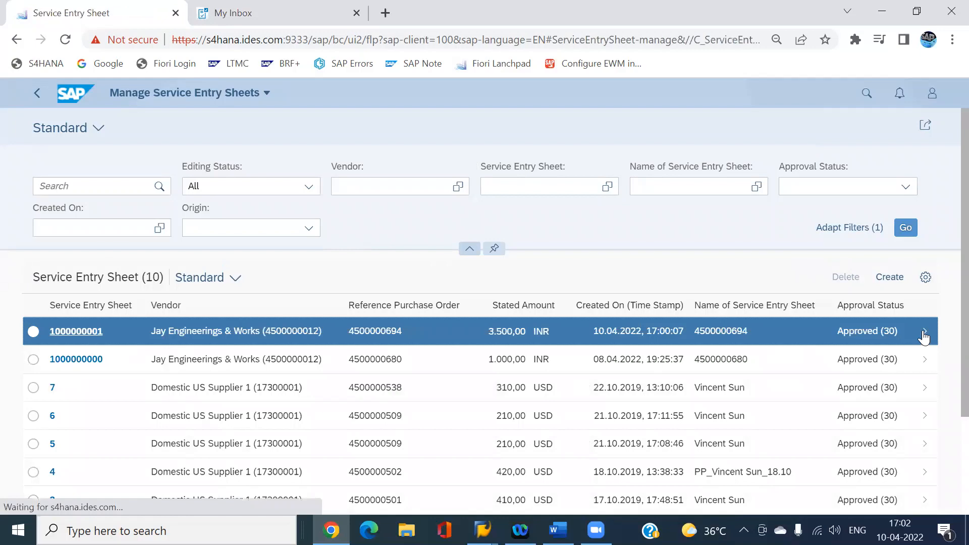
{"action": "left_click", "coordinate": [75, 331]}
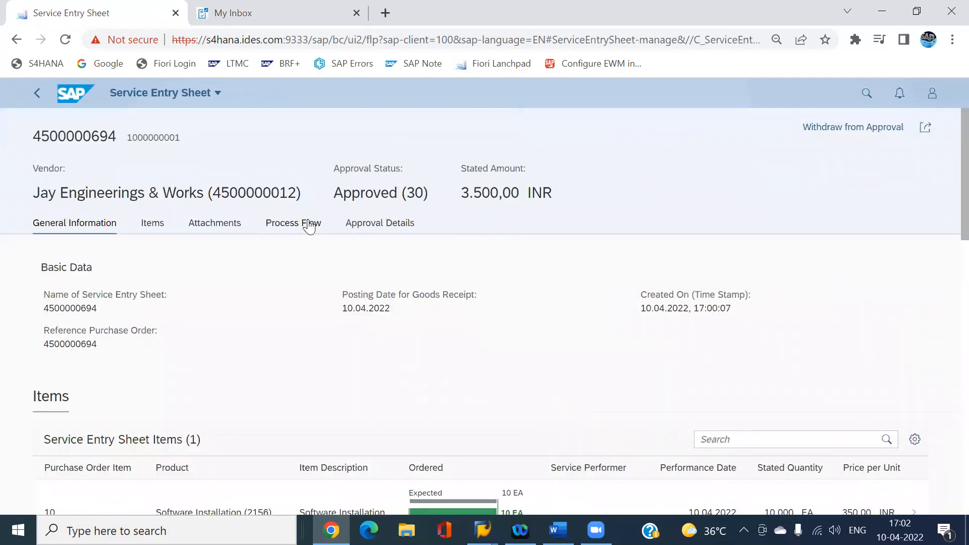
{"action": "left_click", "coordinate": [292, 222]}
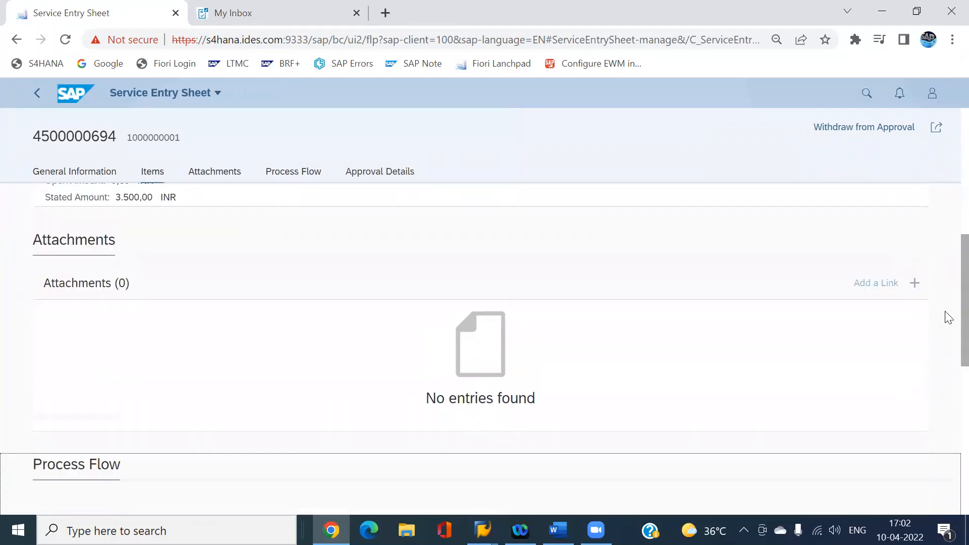
{"action": "scroll", "scroll_direction": "down", "scroll_amount": 3}
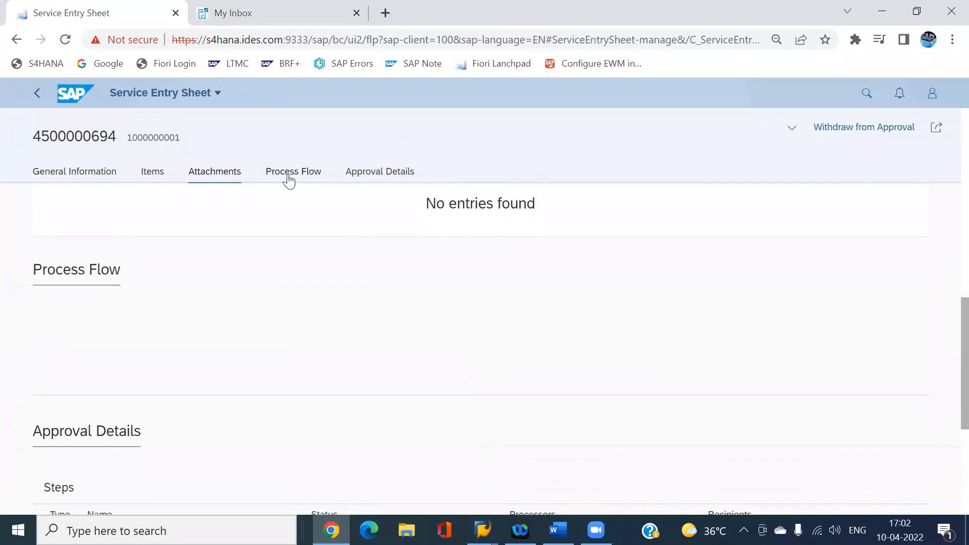